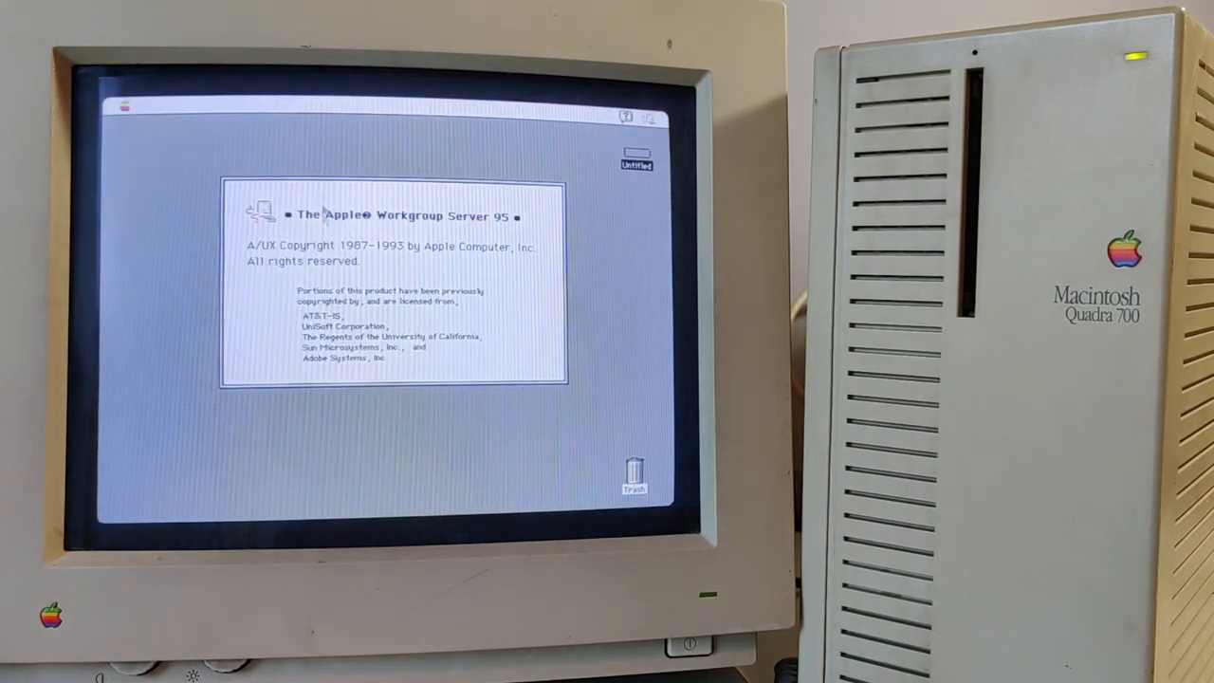
mouse_move(605, 384)
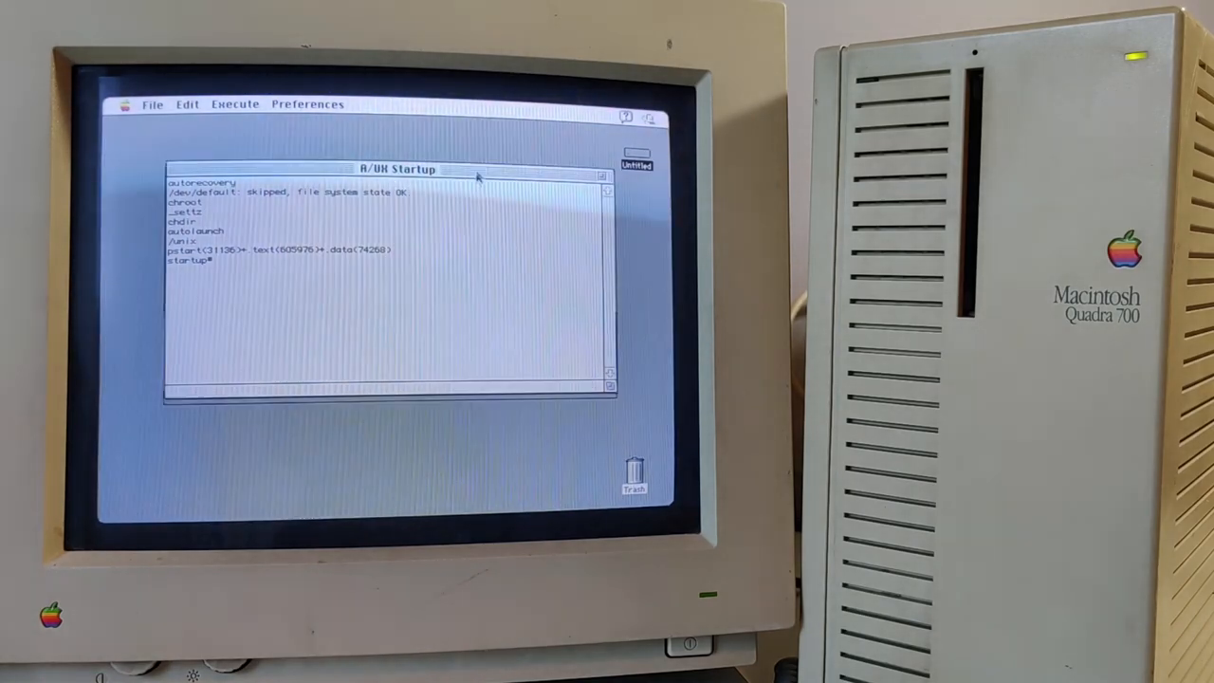
- Move the A/UX Startup log window down slightly while booting finishes
left_click_drag(394, 169, 384, 209)
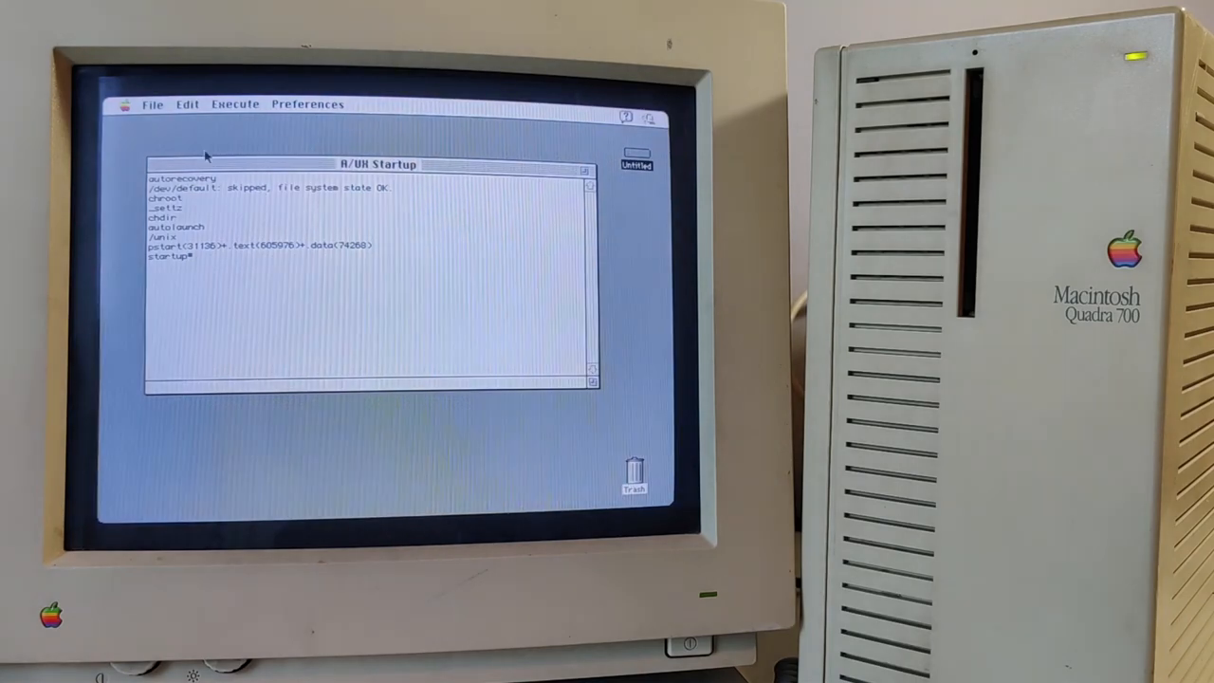
- Quit A/UX Startup, open the Untitled disk, and view About This Macintosh (System 7.1)
left_click(152, 103)
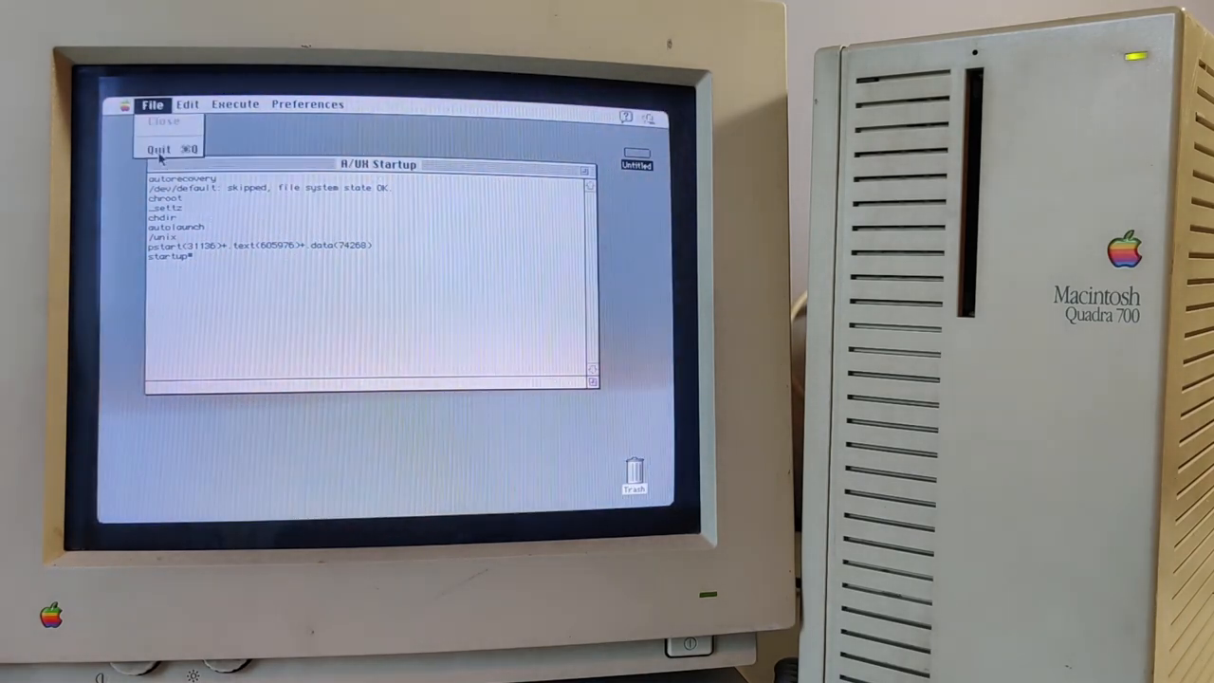
left_click(160, 149)
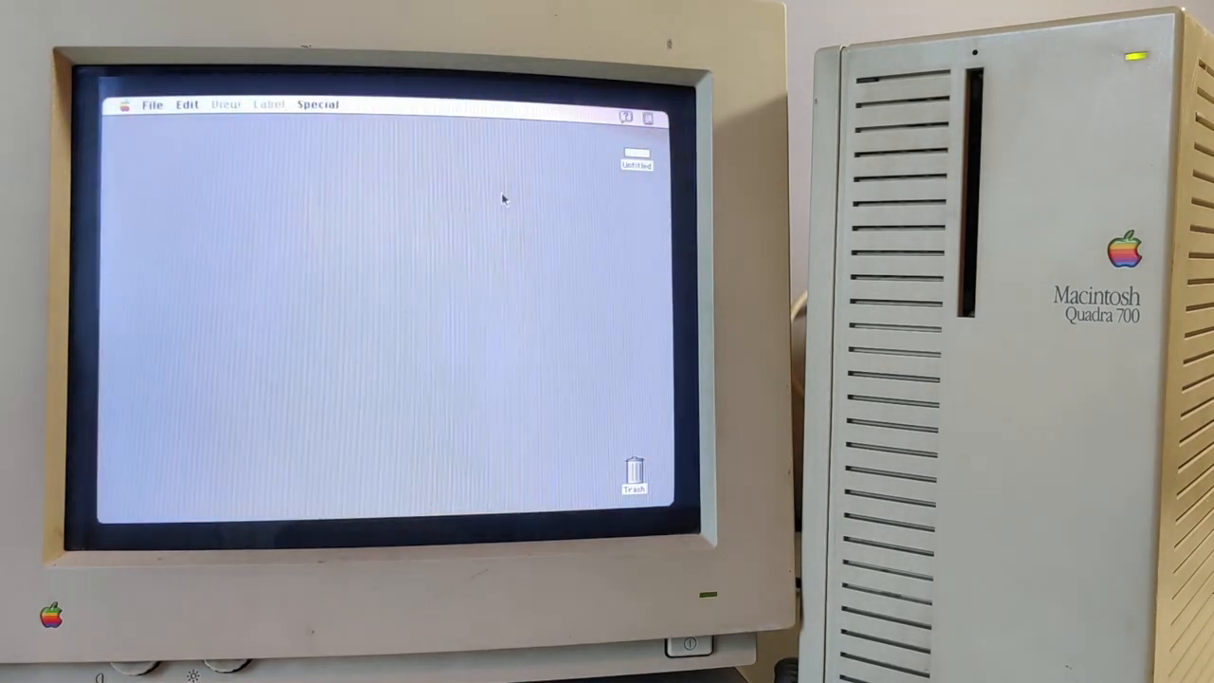
double_click(636, 156)
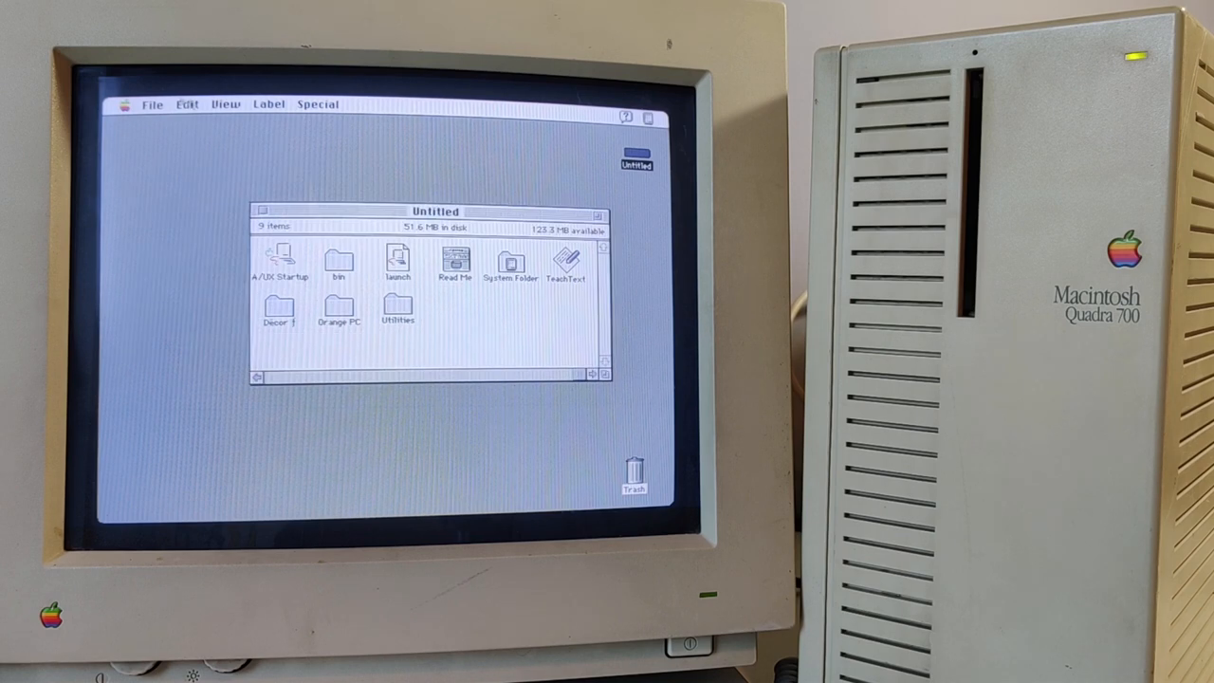
left_click(126, 105)
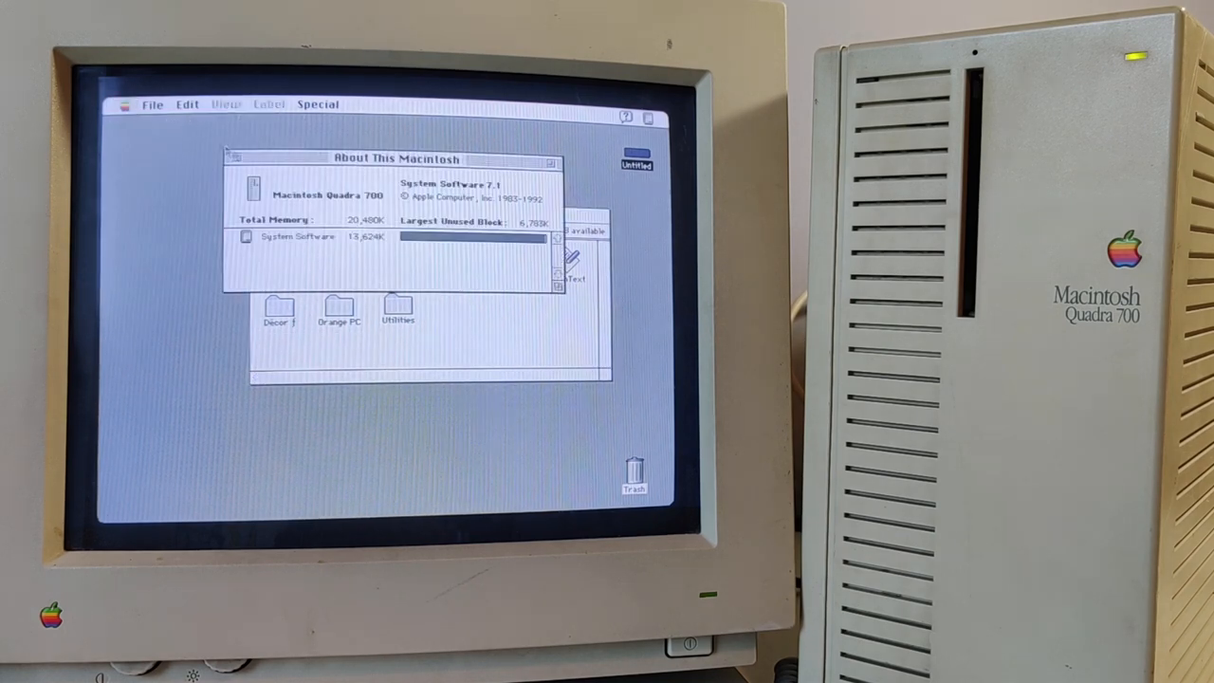
left_click_drag(389, 158, 358, 206)
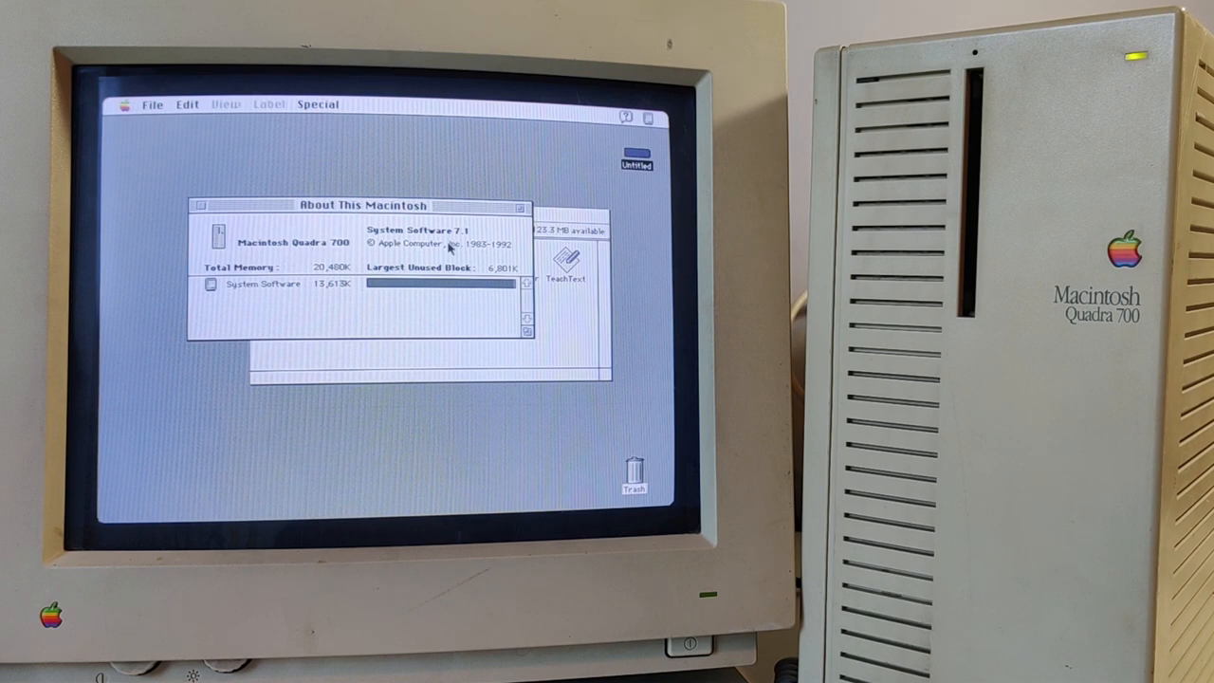
mouse_move(477, 289)
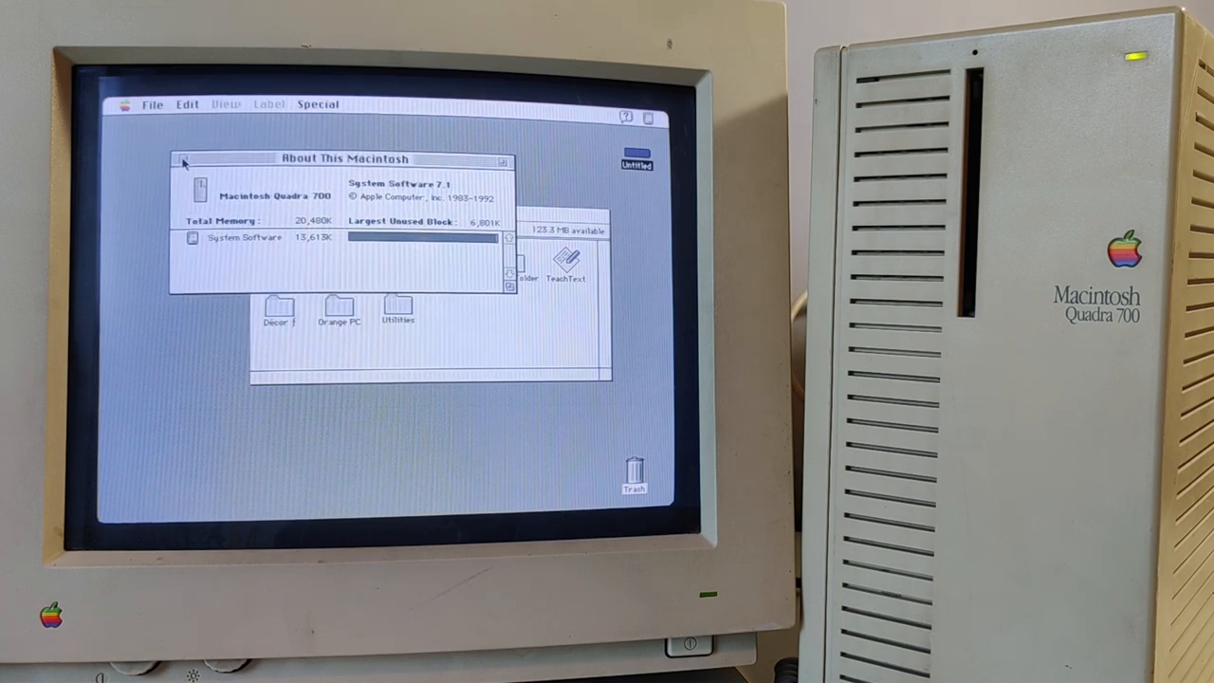
mouse_move(312, 230)
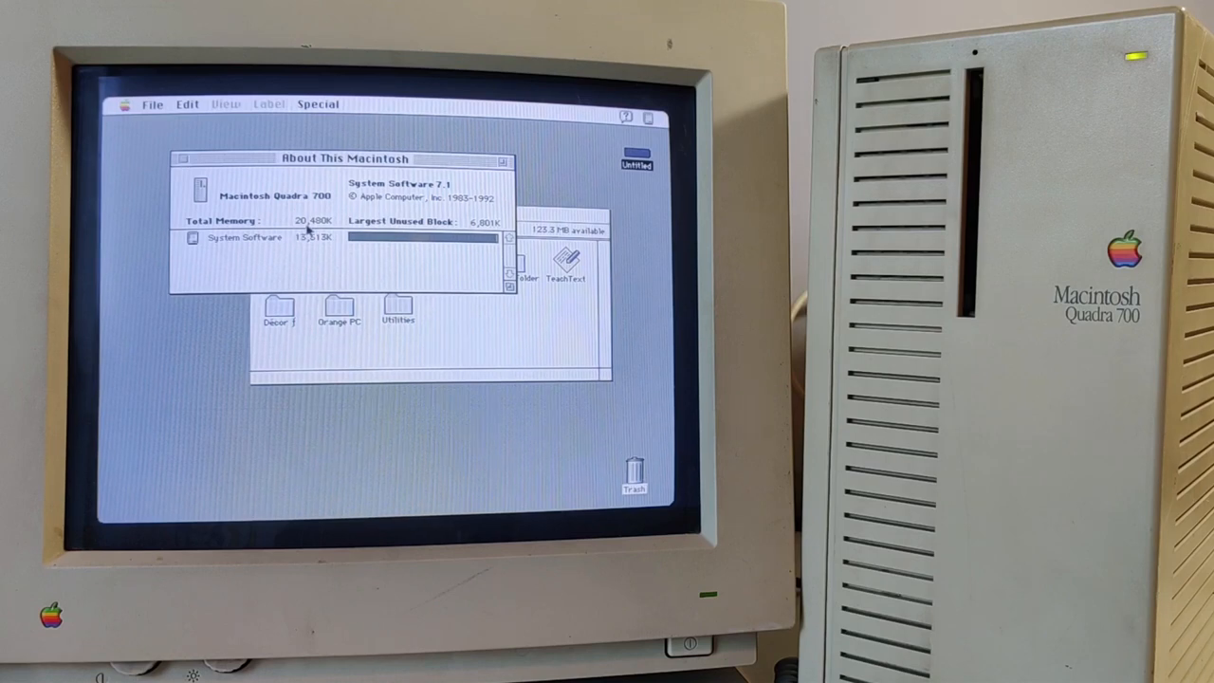
mouse_move(299, 261)
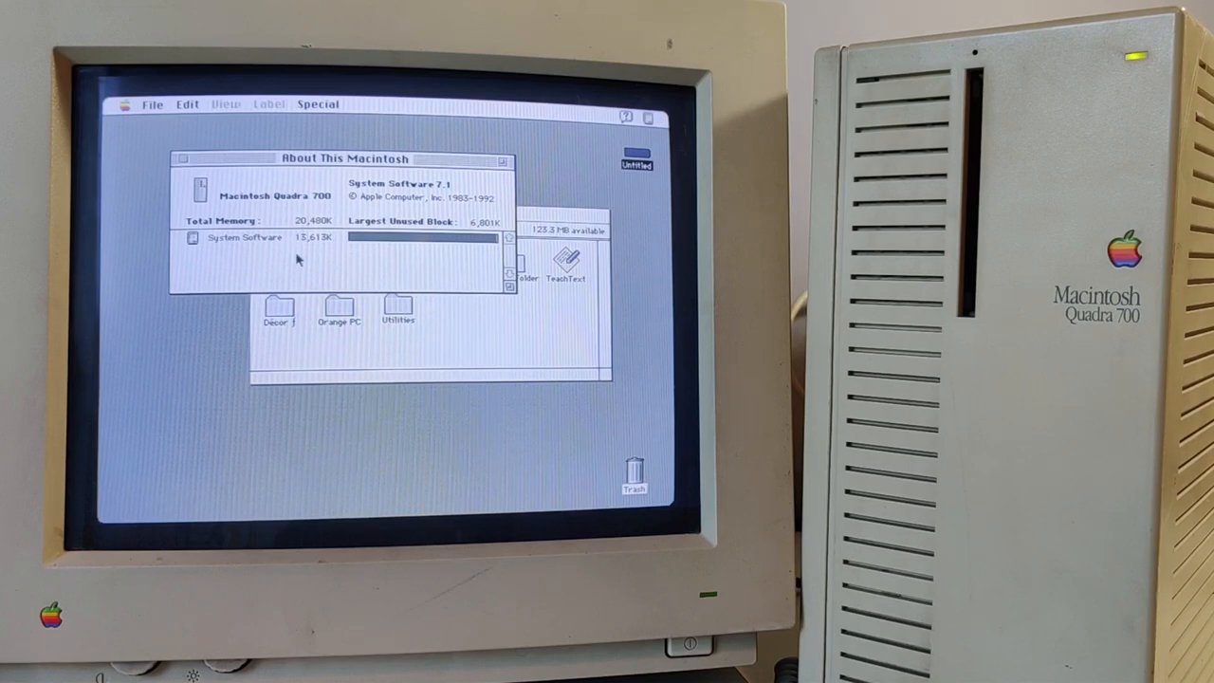
mouse_move(342, 239)
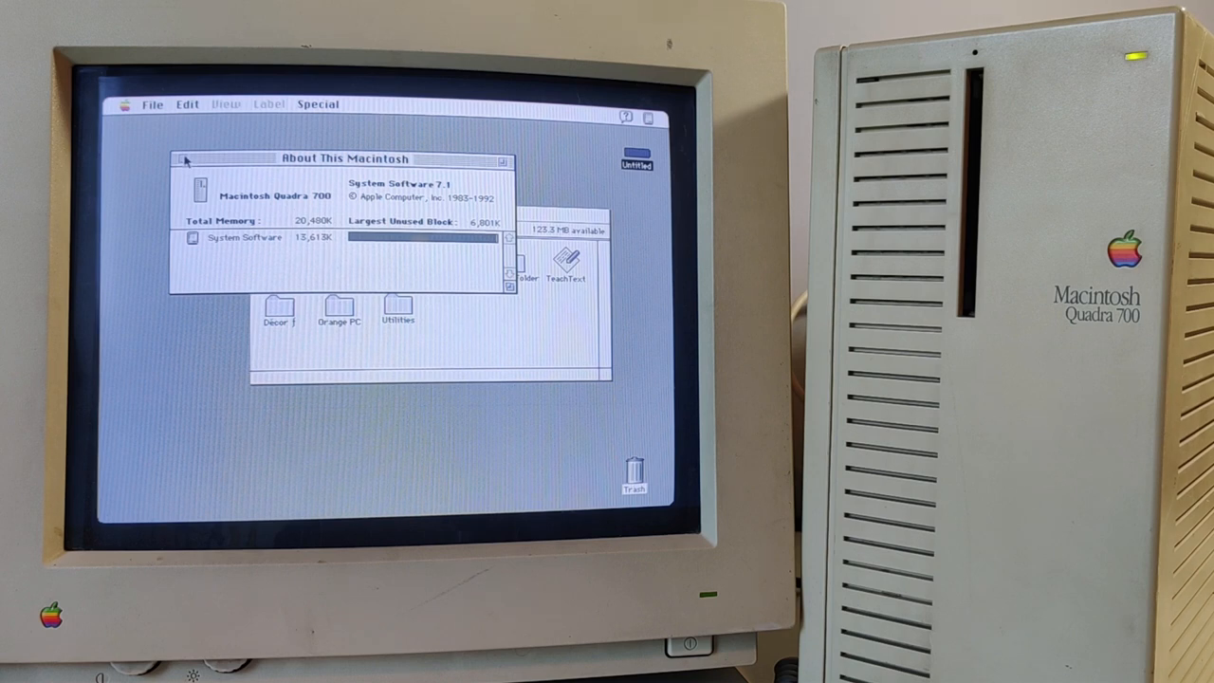
- Close About This Macintosh and run the launch application to boot A/UX
left_click(177, 161)
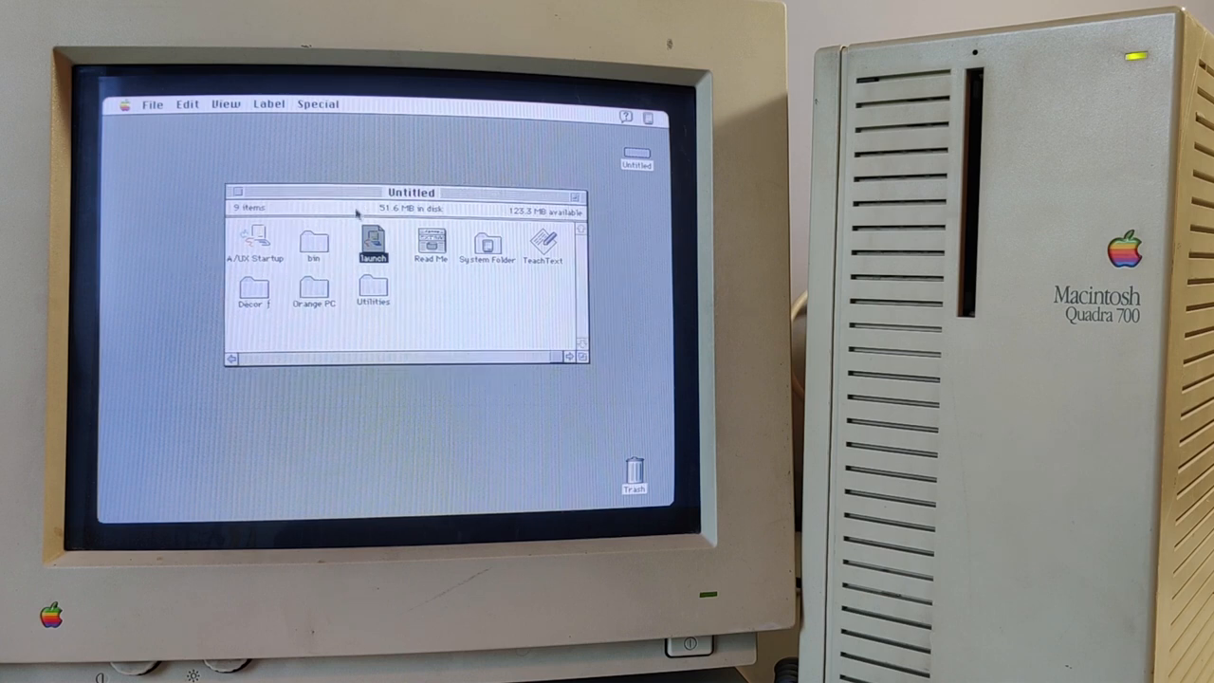
left_click(253, 242)
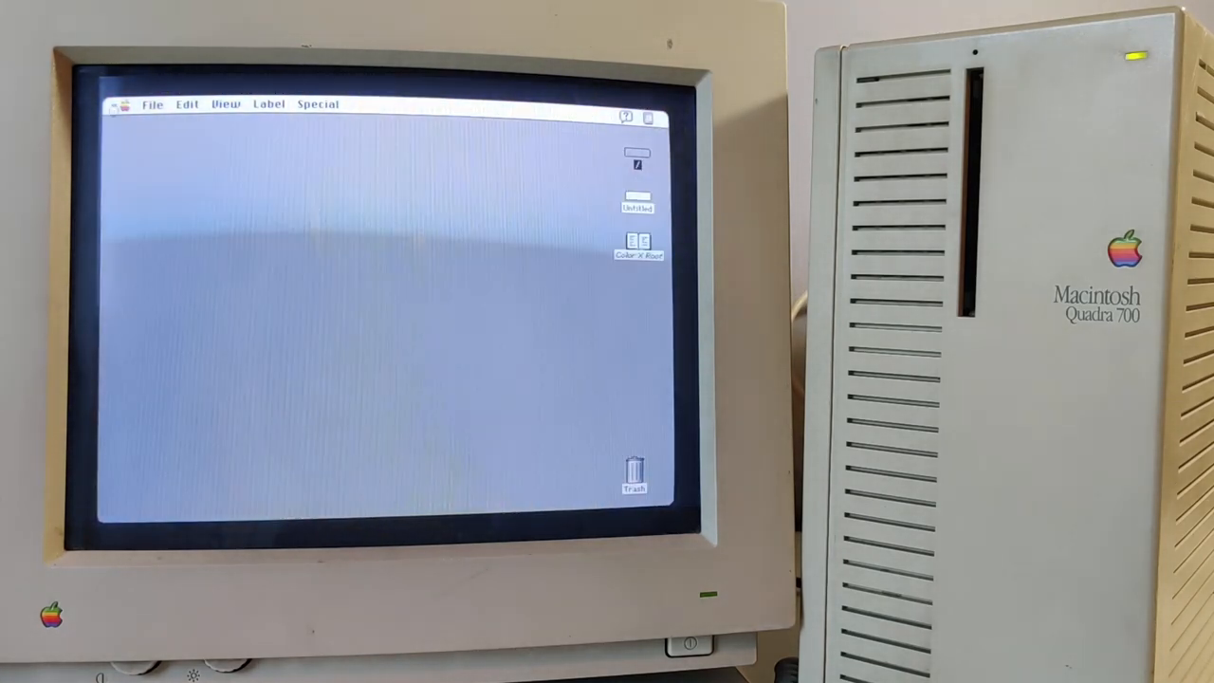
- Open Untitled, check About This Macintosh (System Software 7.0.1), then close both windows
double_click(638, 200)
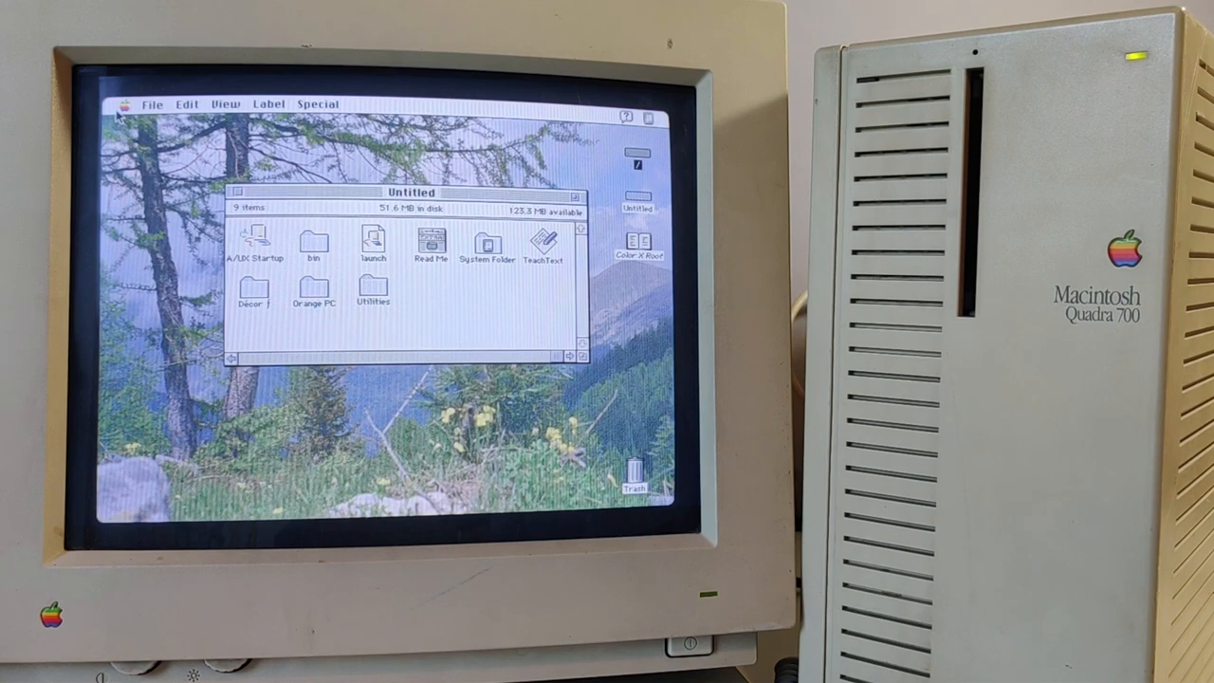
mouse_move(169, 108)
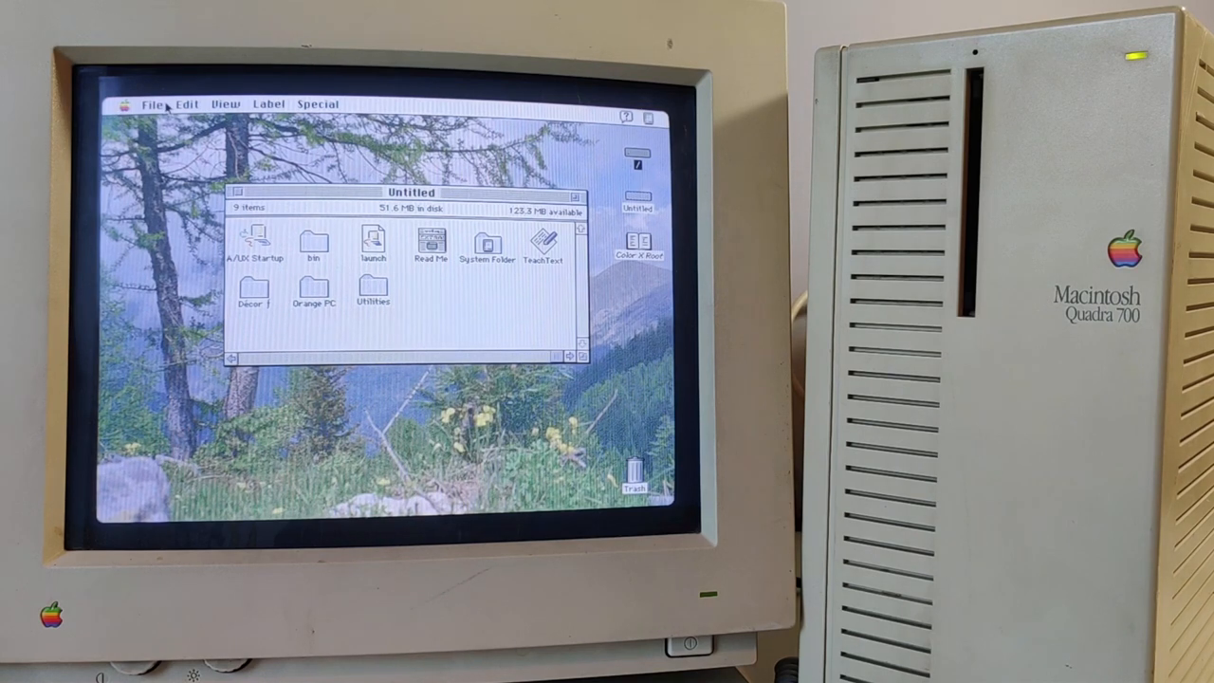
left_click(129, 104)
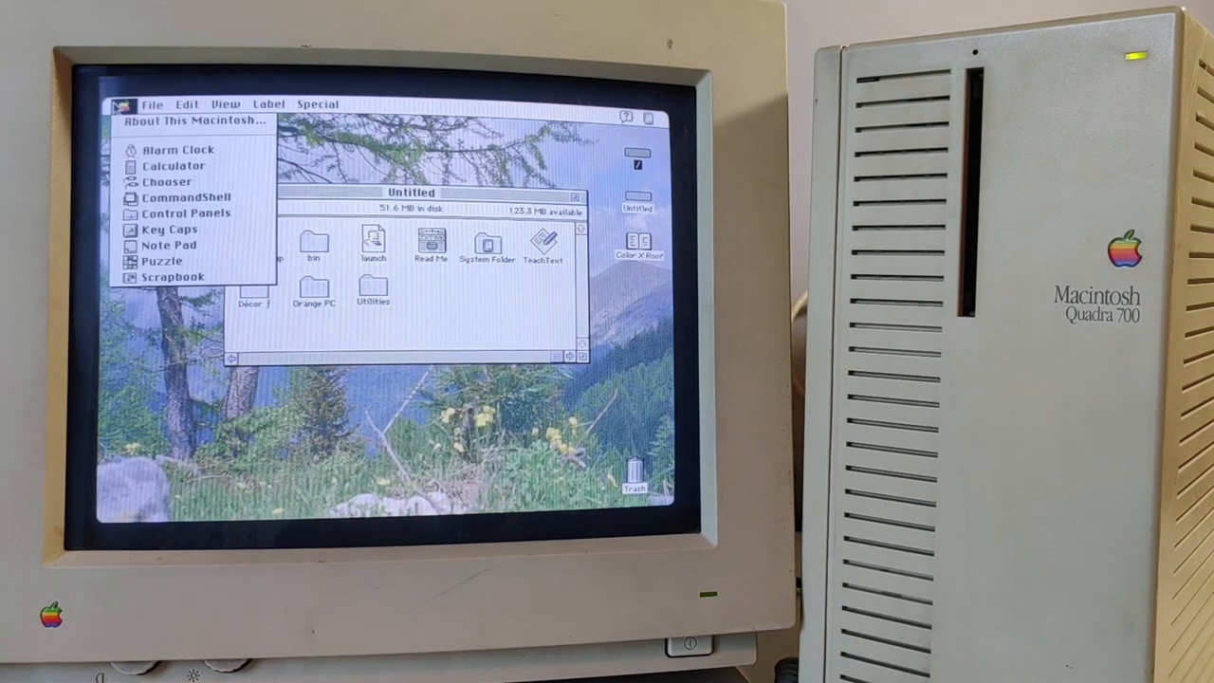
left_click(207, 120)
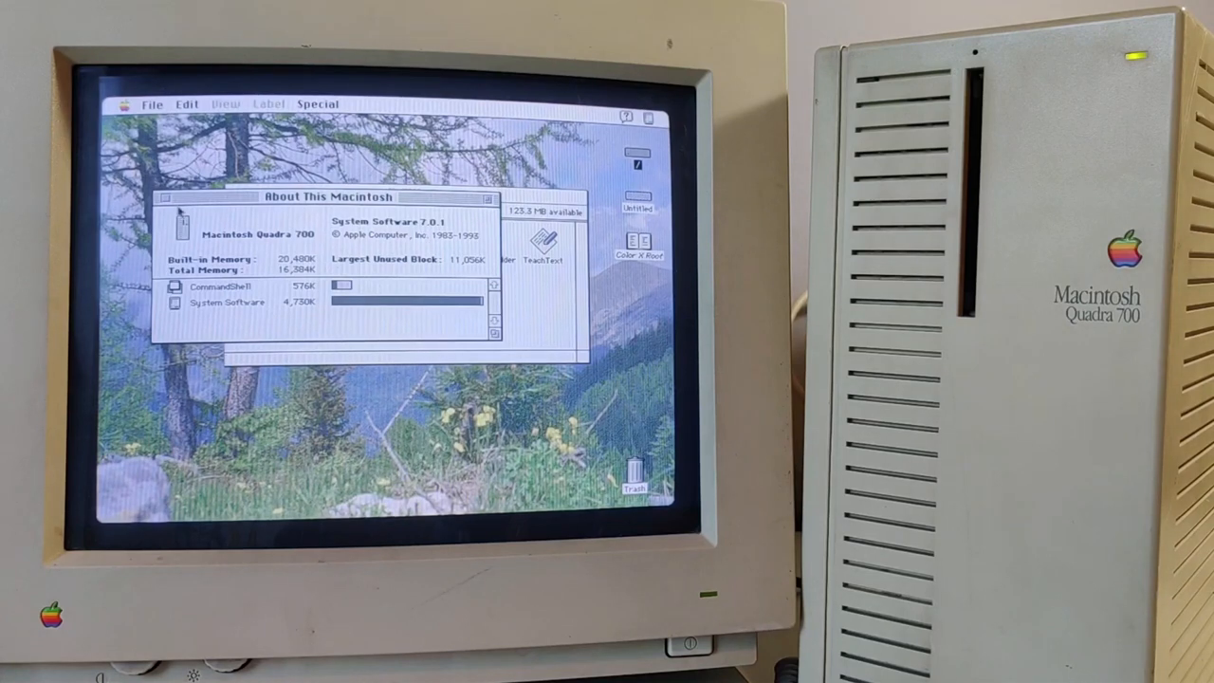
left_click(165, 197)
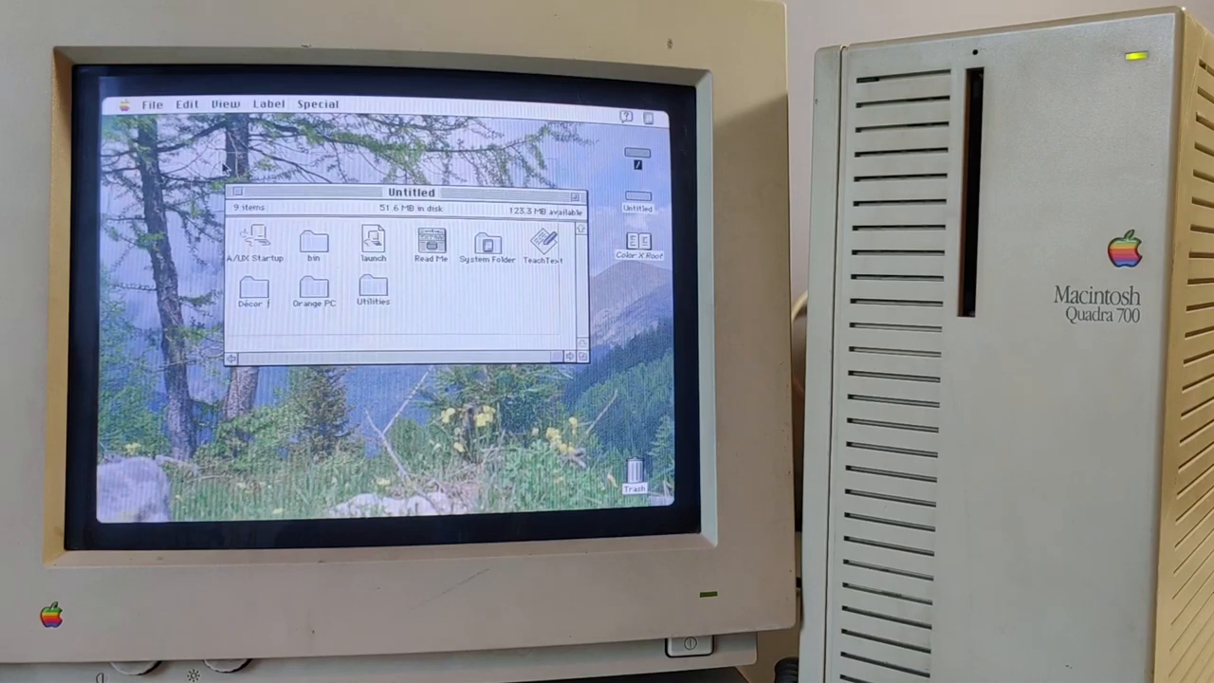
left_click_drag(411, 191, 379, 158)
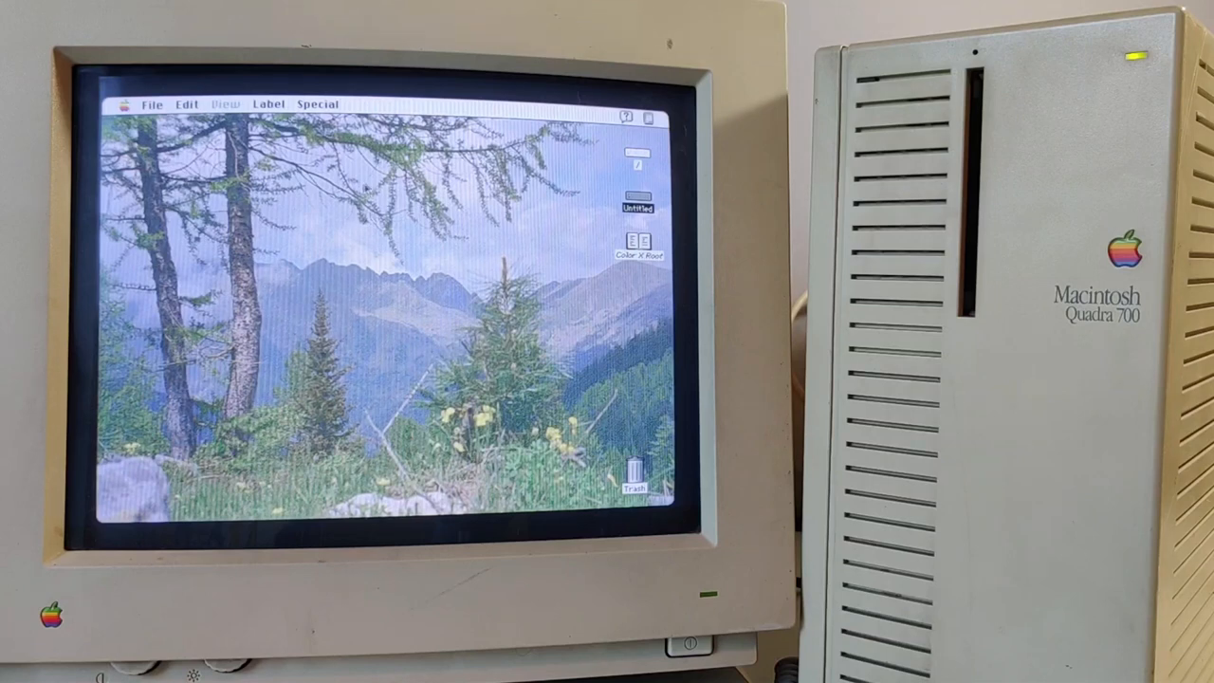
mouse_move(446, 197)
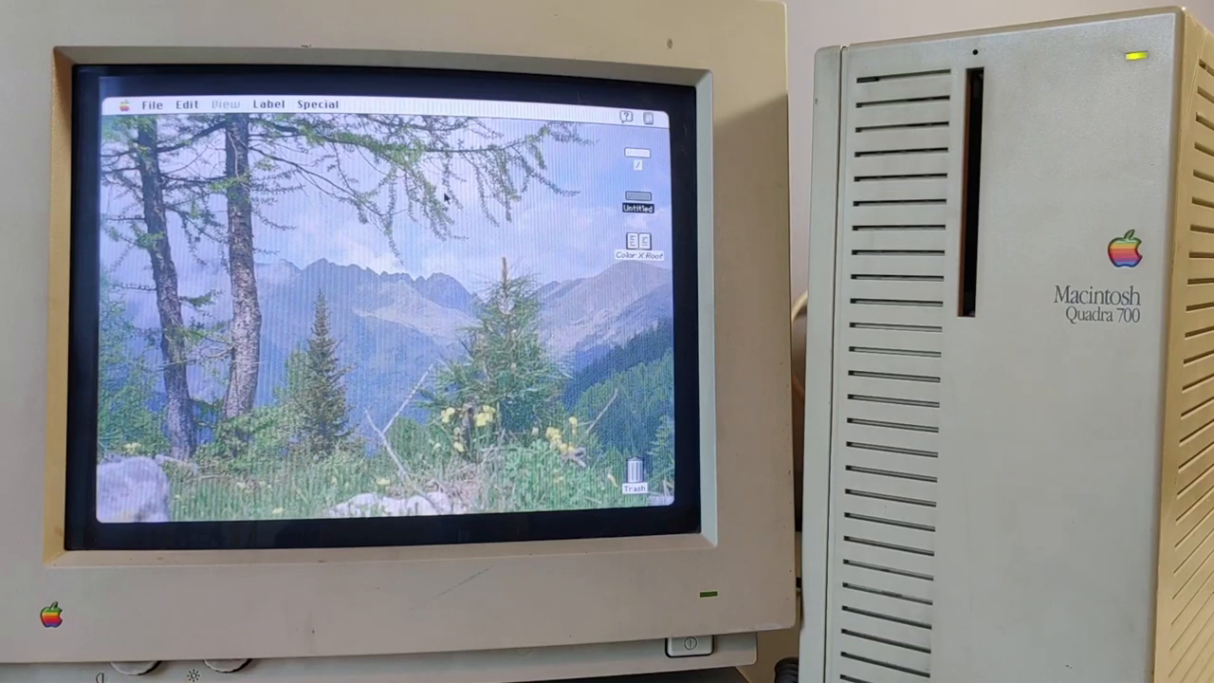
mouse_move(511, 232)
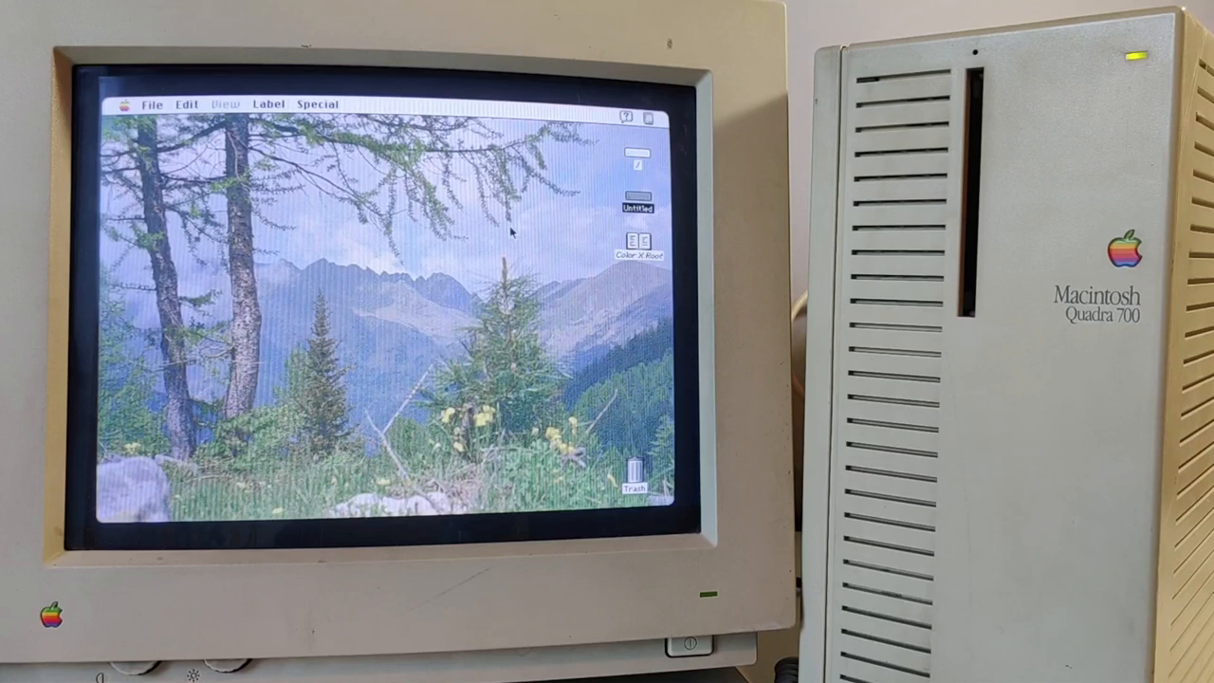
mouse_move(484, 237)
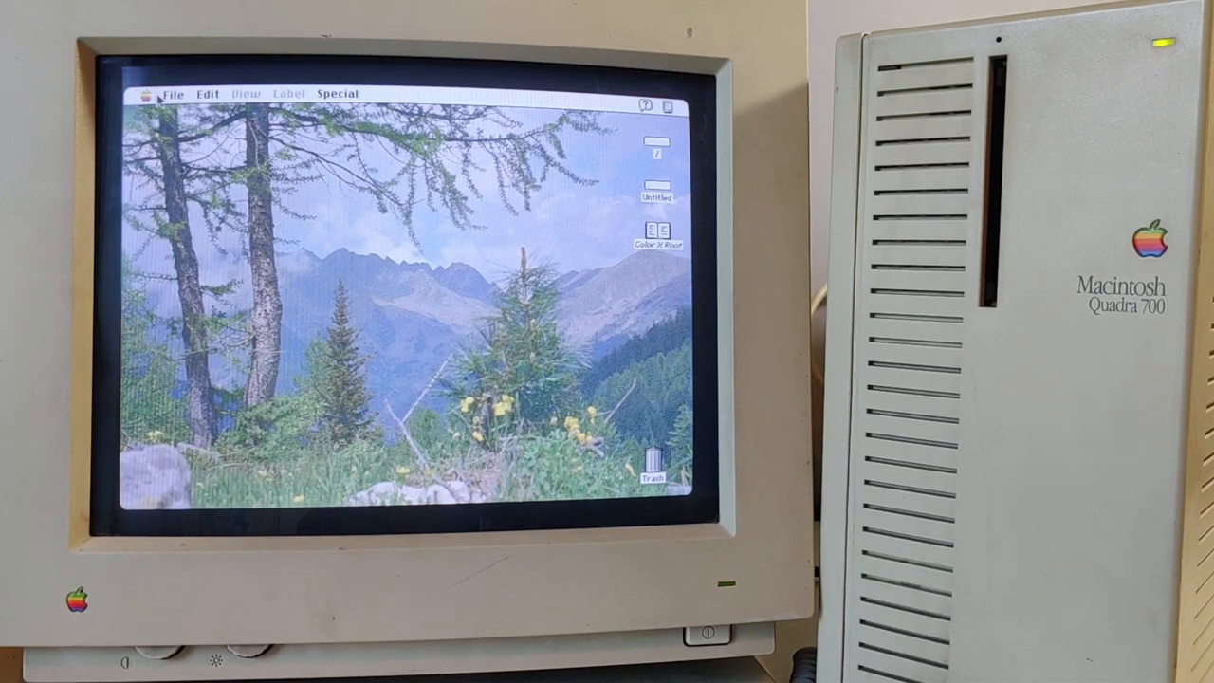
mouse_move(292, 257)
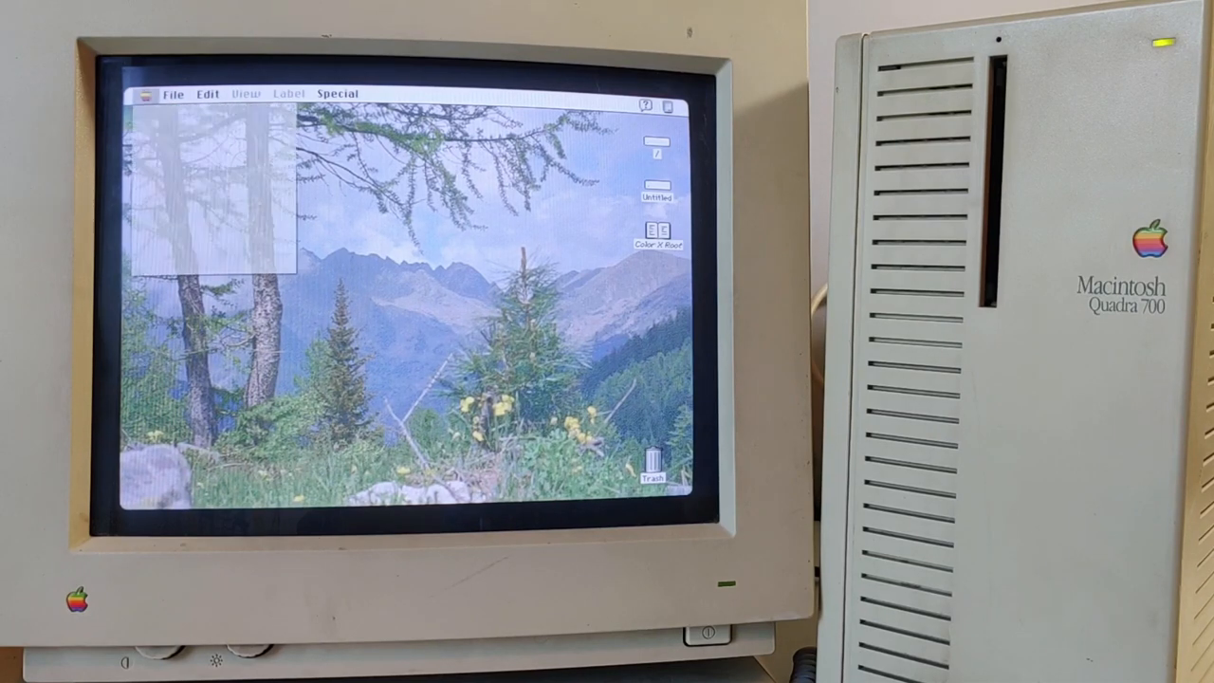
- Launch CommandShell from the Apple menu
left_click(147, 94)
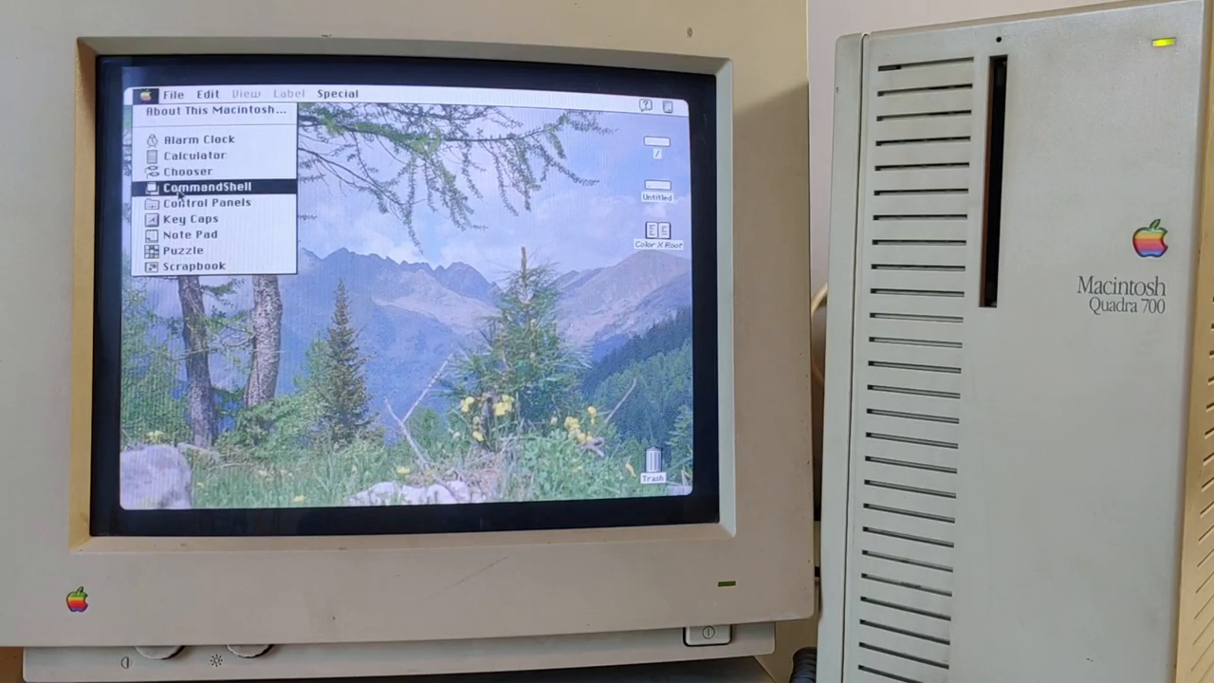
left_click(197, 186)
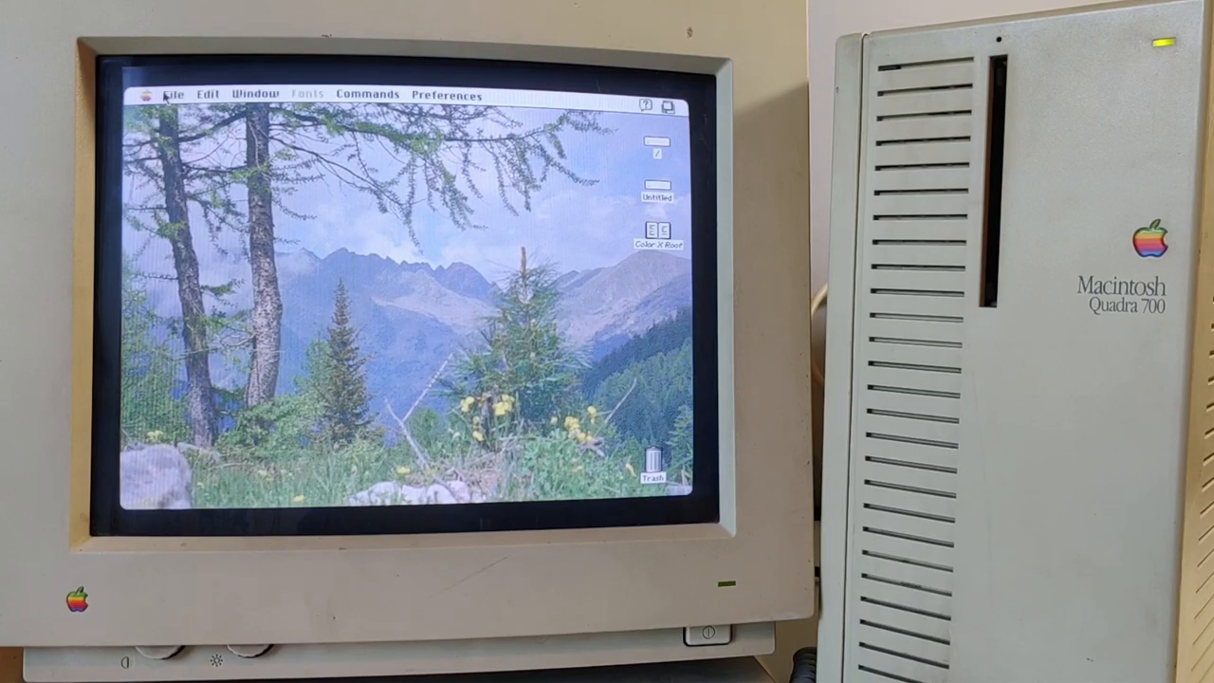
- Open a new CommandShell window with a root shell prompt
left_click(174, 94)
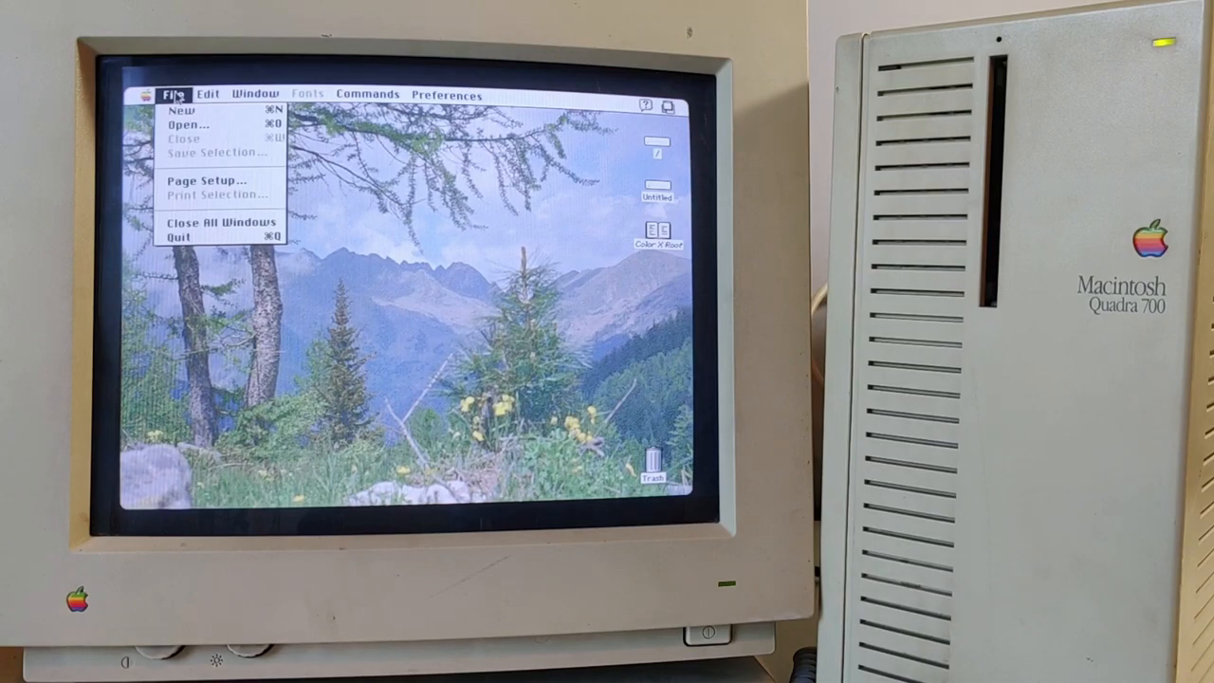
left_click(181, 110)
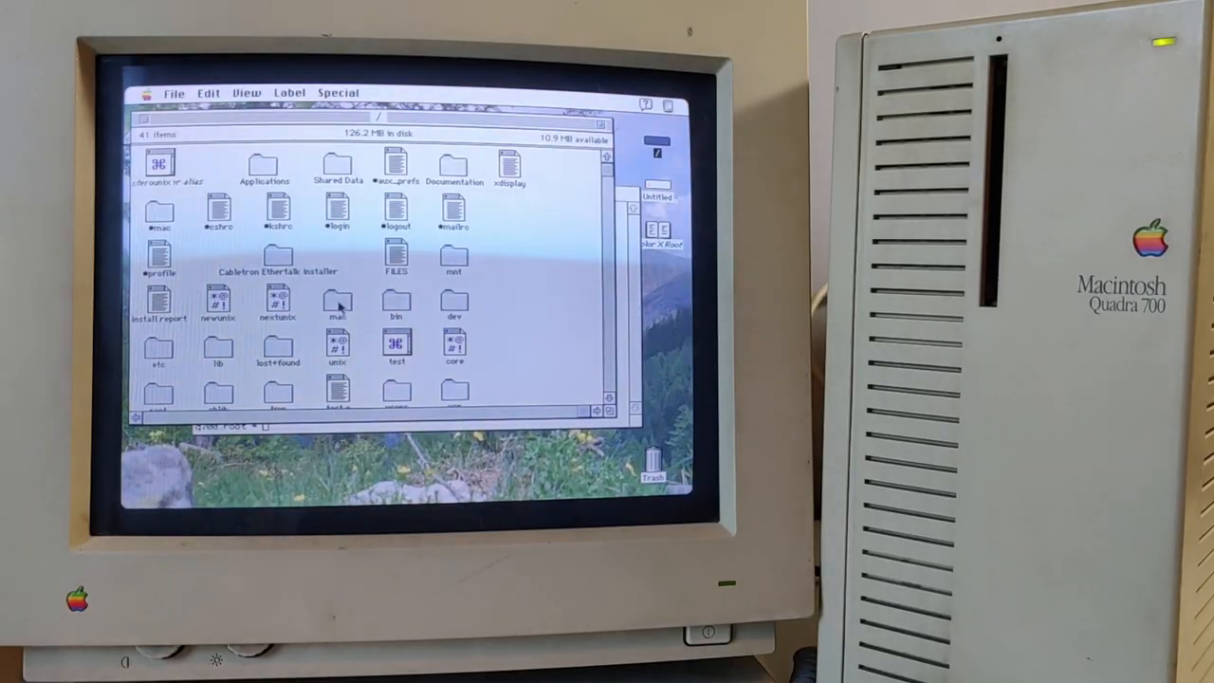
- Open the mac folder, then the MacX folder, and select the MacX application
double_click(338, 304)
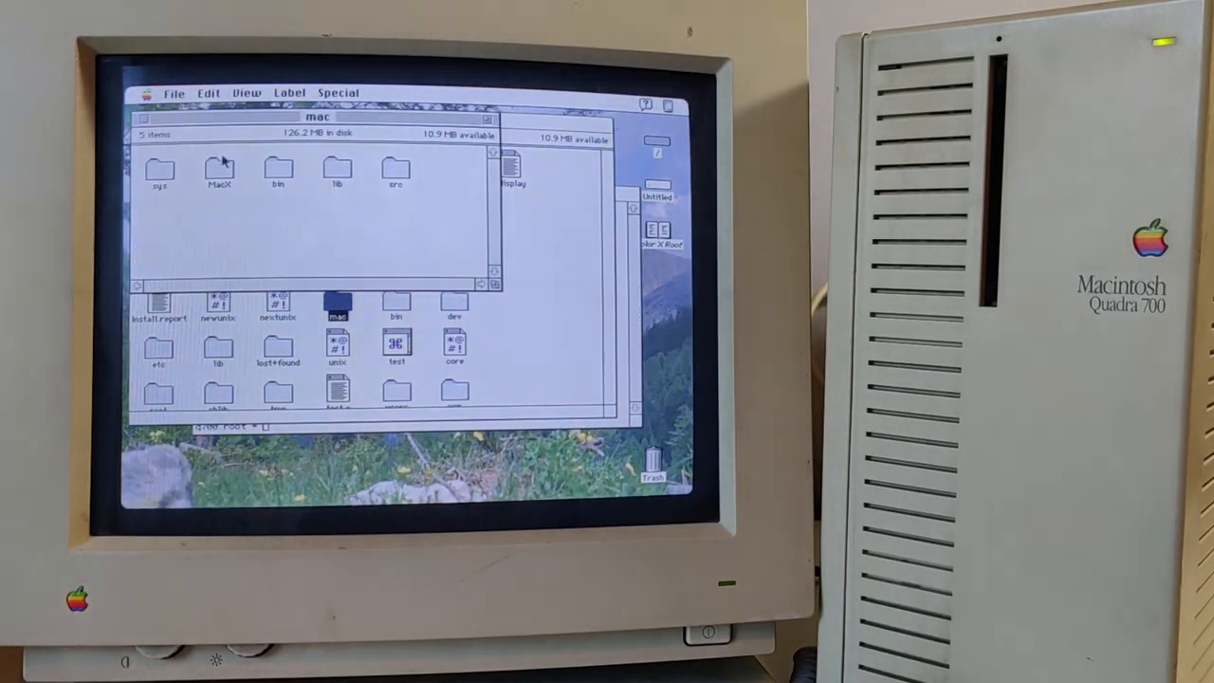
left_click(220, 173)
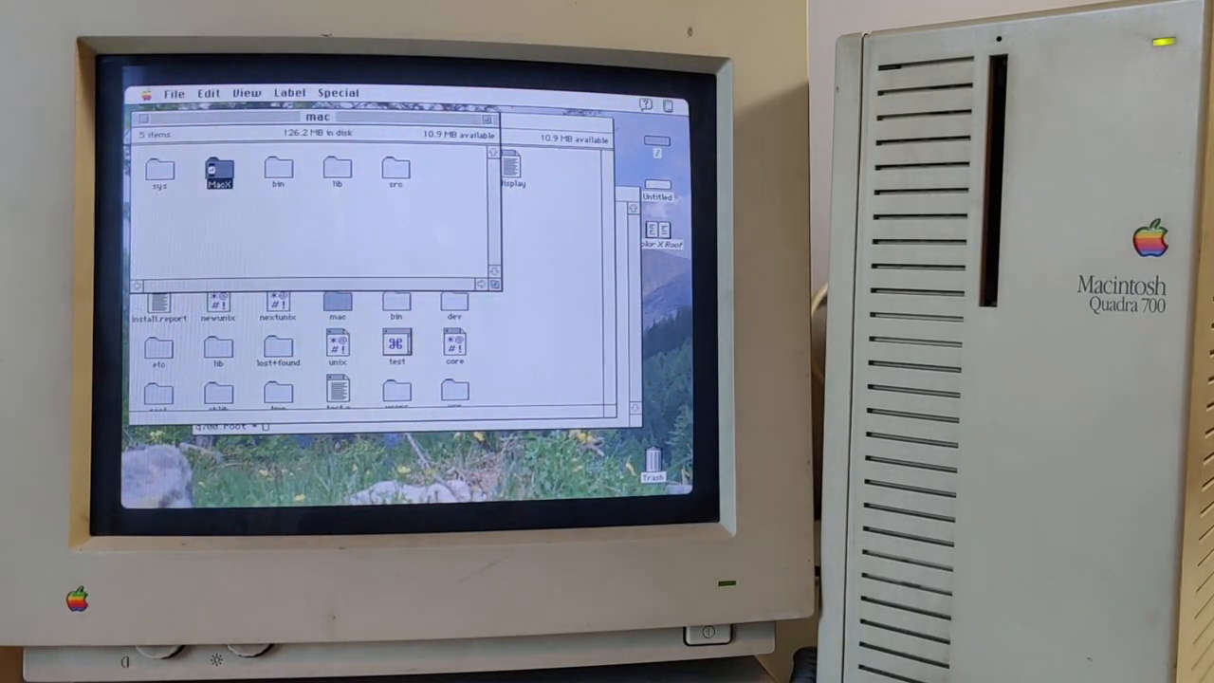
double_click(219, 170)
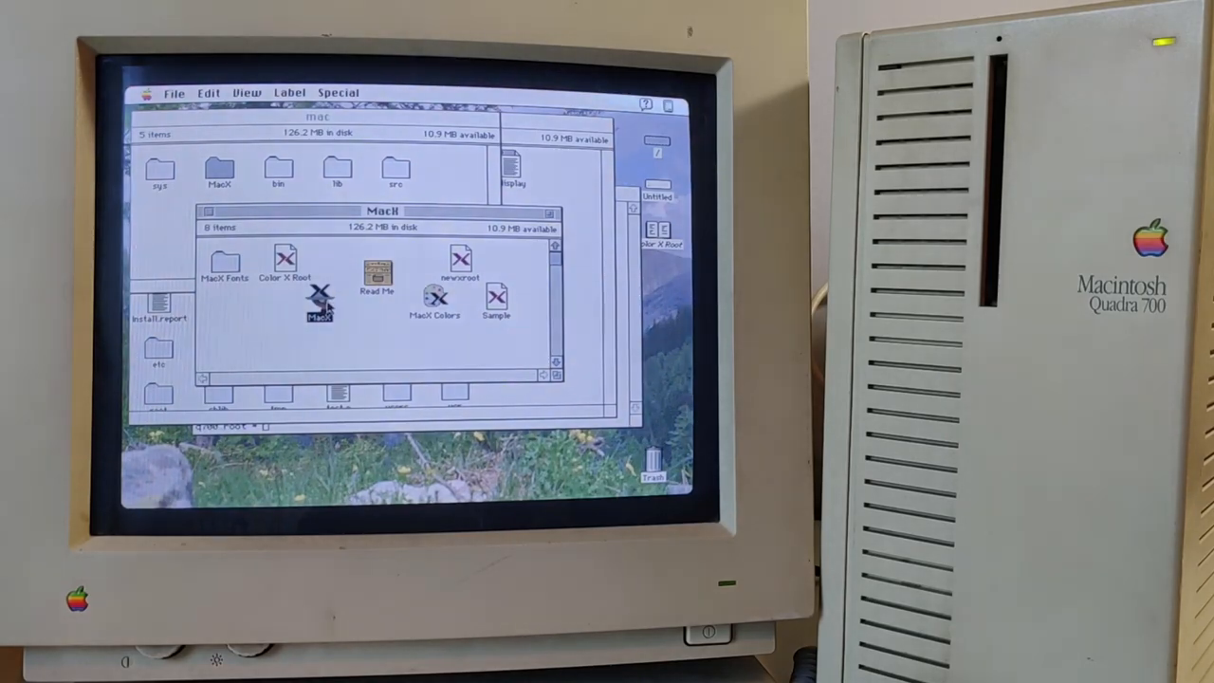
left_click(220, 176)
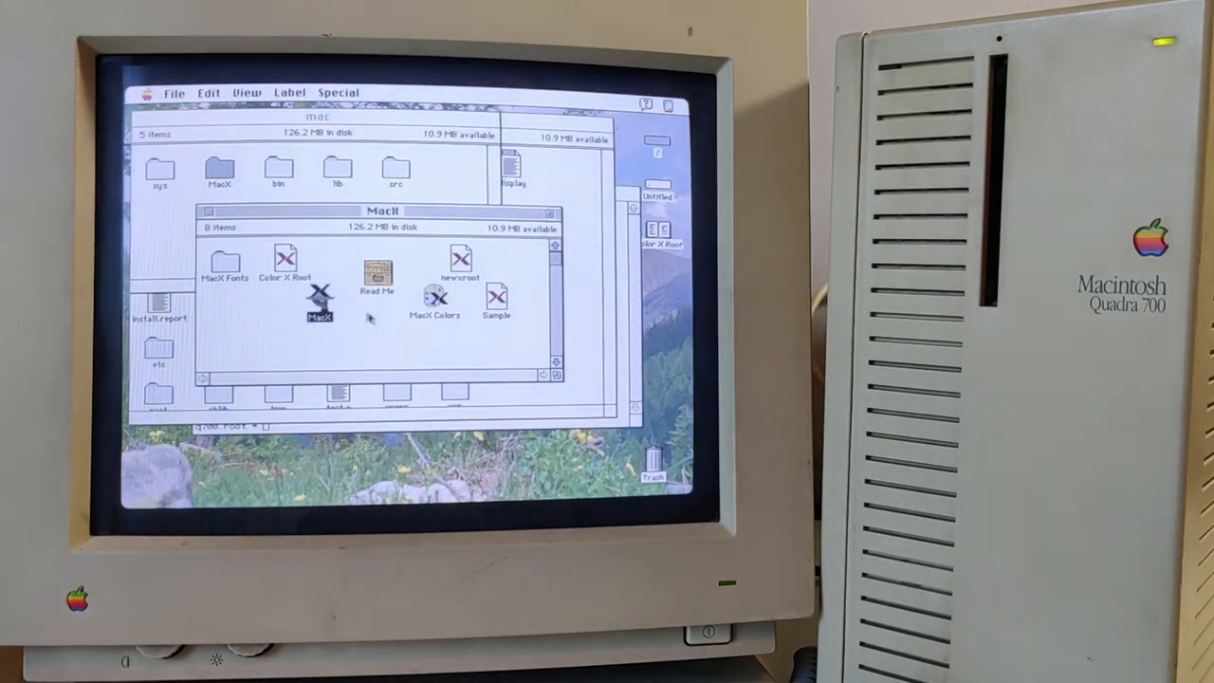
left_click(220, 171)
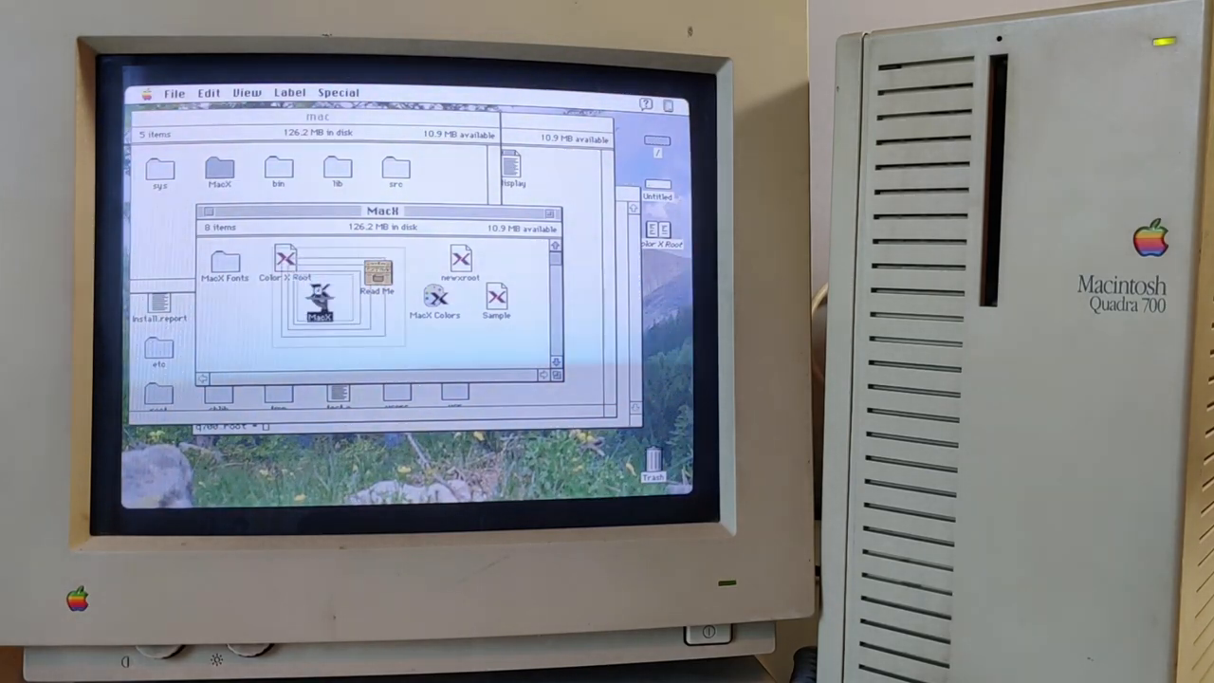
- Launch MacX and show its Color Root Window filling the screen
double_click(320, 304)
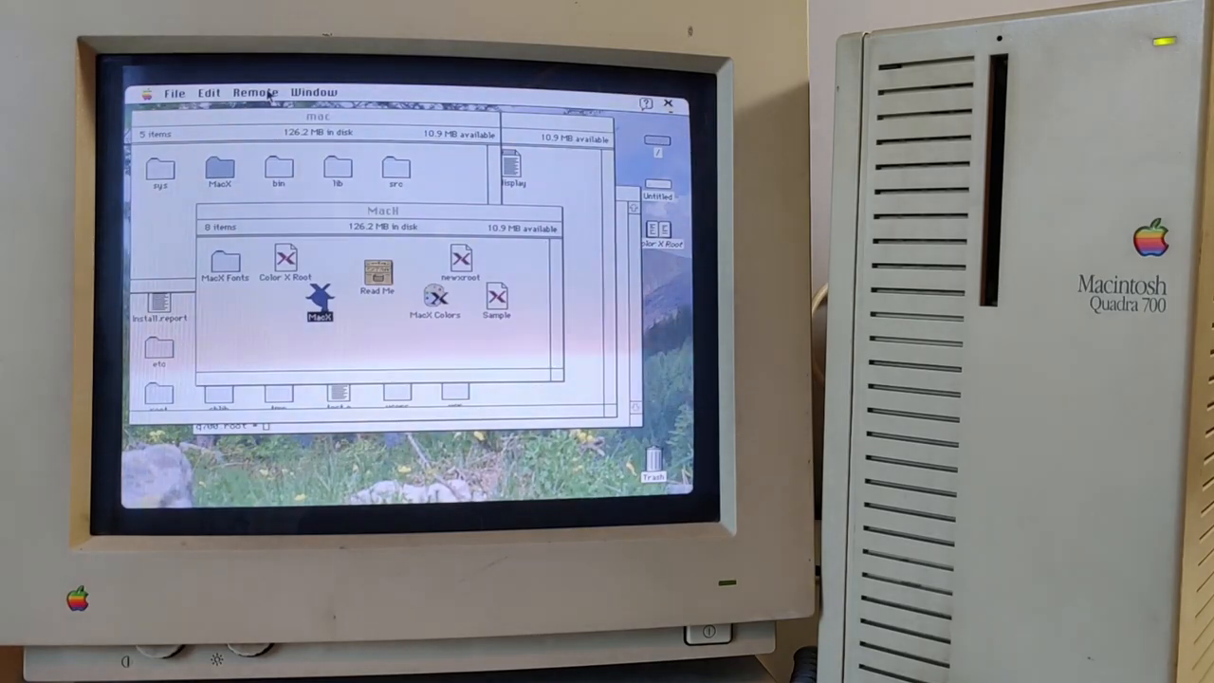
left_click(314, 91)
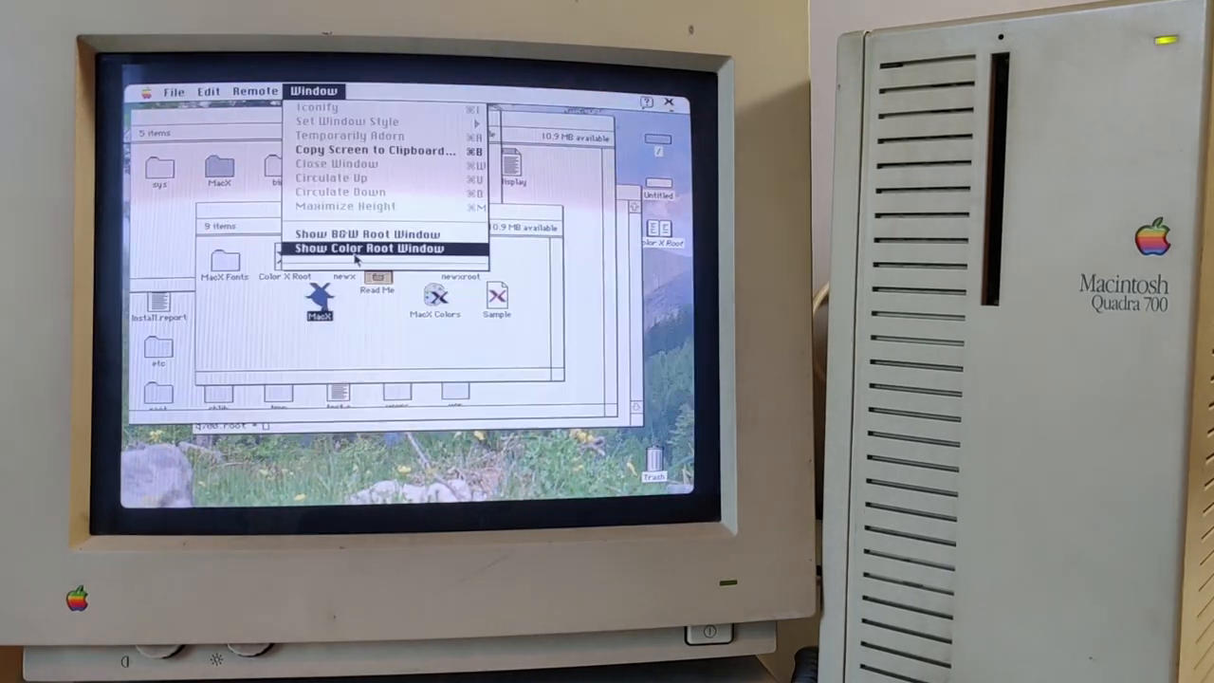
left_click(372, 248)
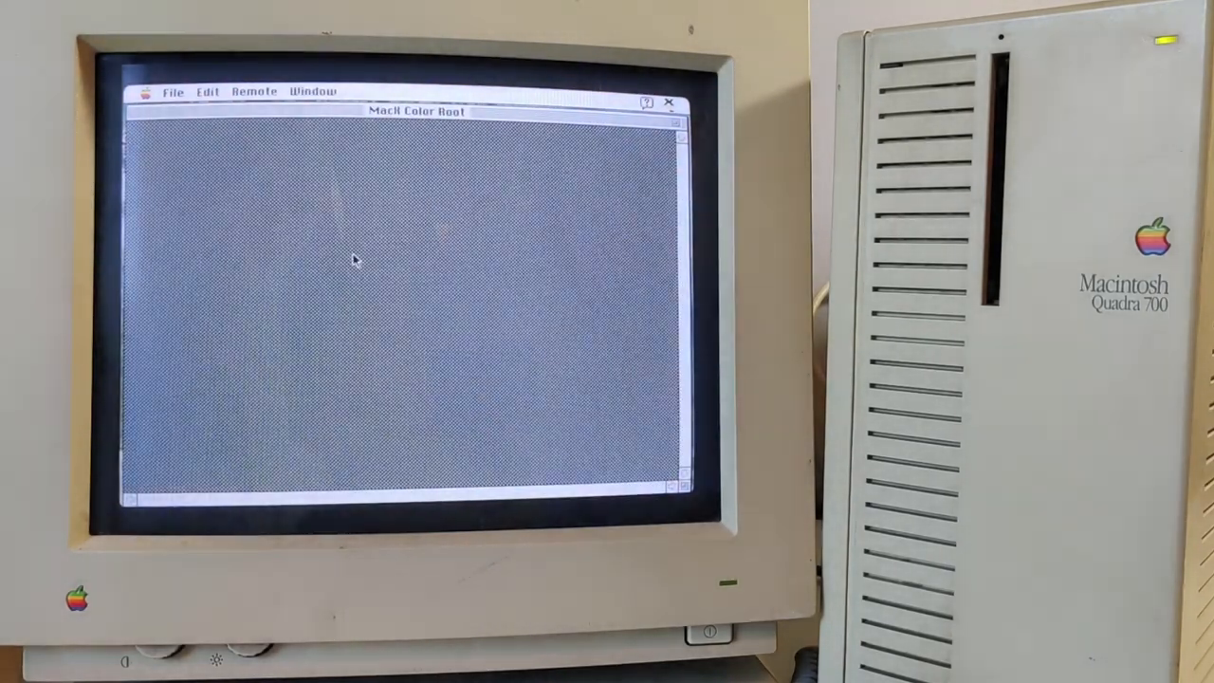
mouse_move(563, 309)
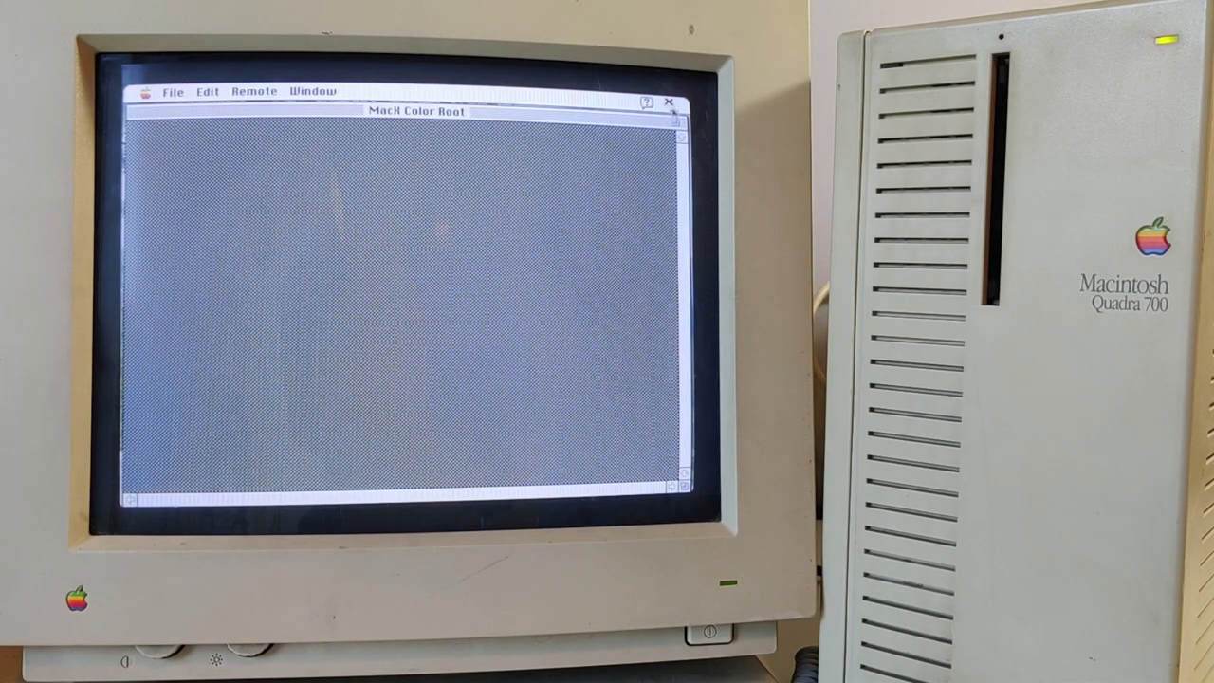
left_click(670, 103)
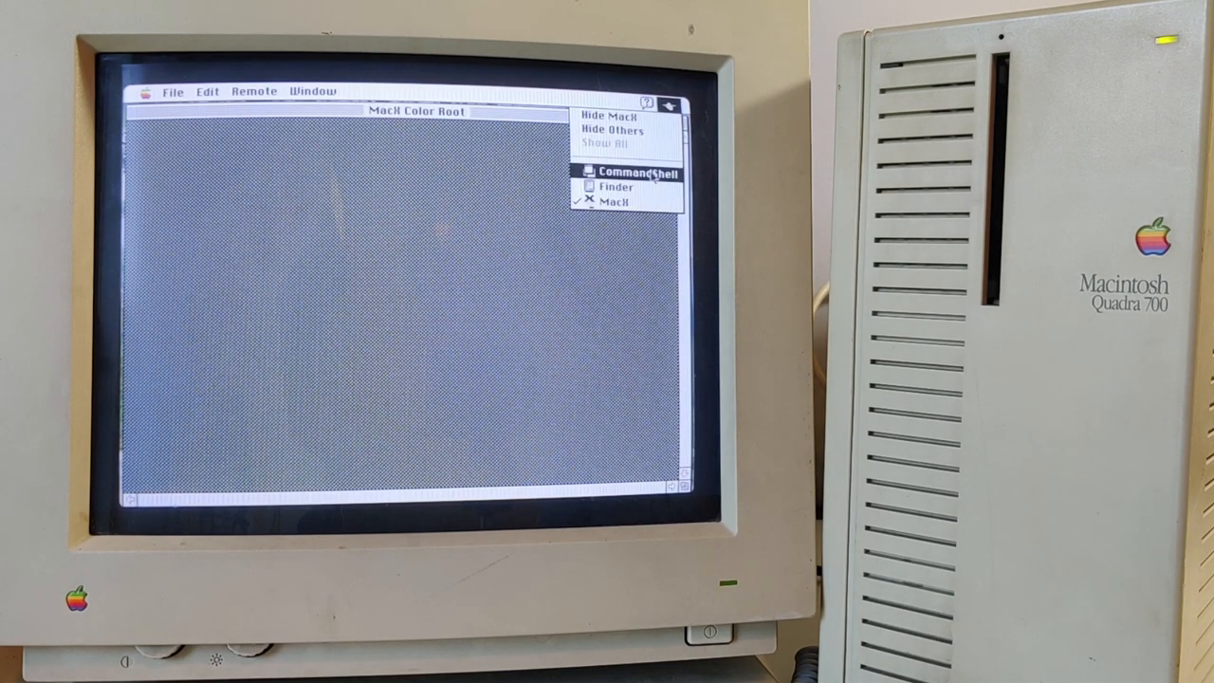
- In CommandShell, run a DISPLAY-prefixed command to start the twm window manager
left_click(624, 172)
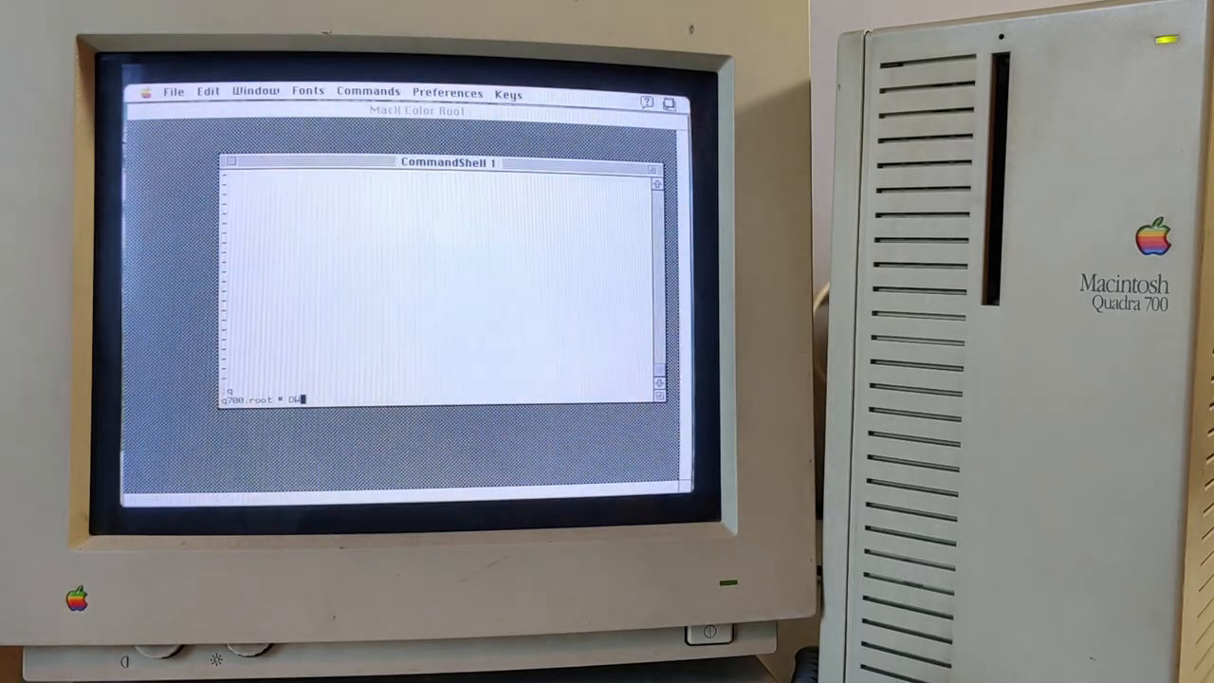
type("ISPLA")
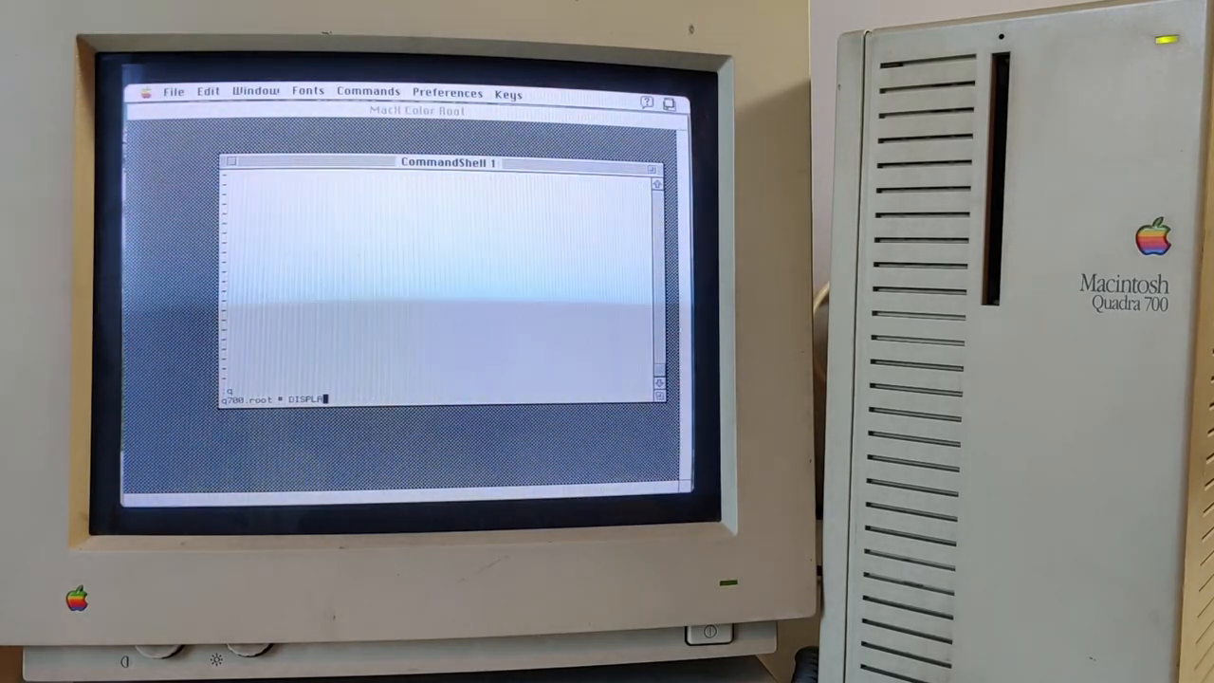
type("Y=127.0.0.1:0.0 twm")
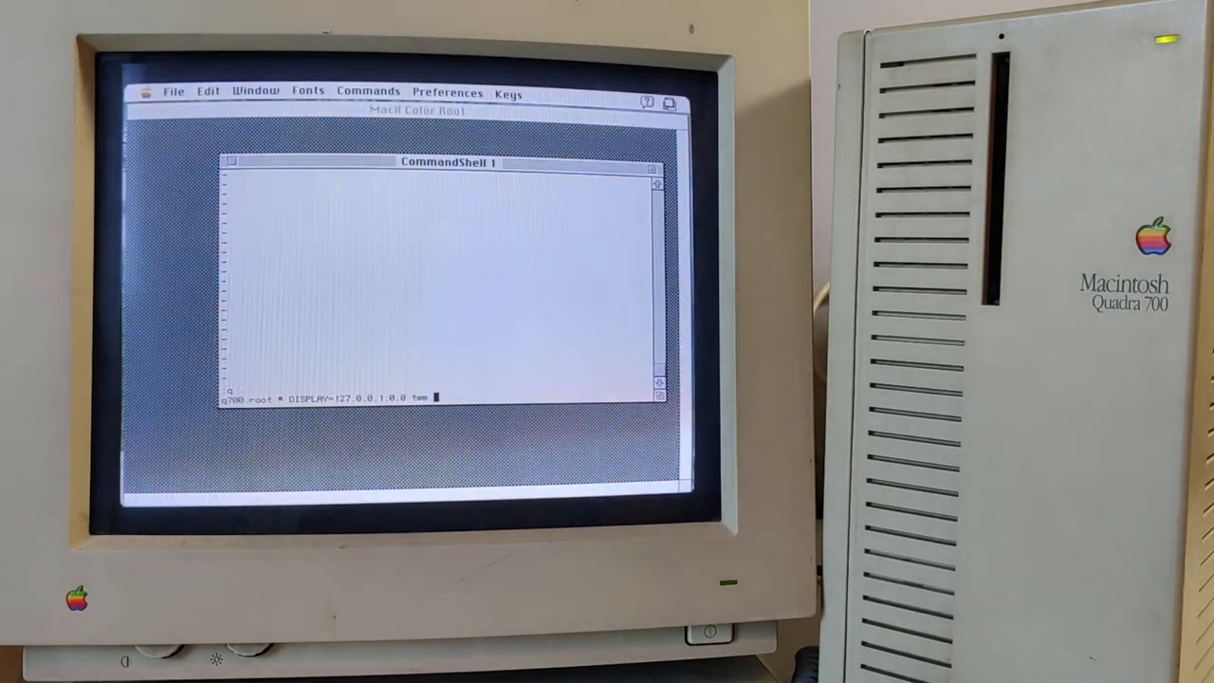
key("Return")
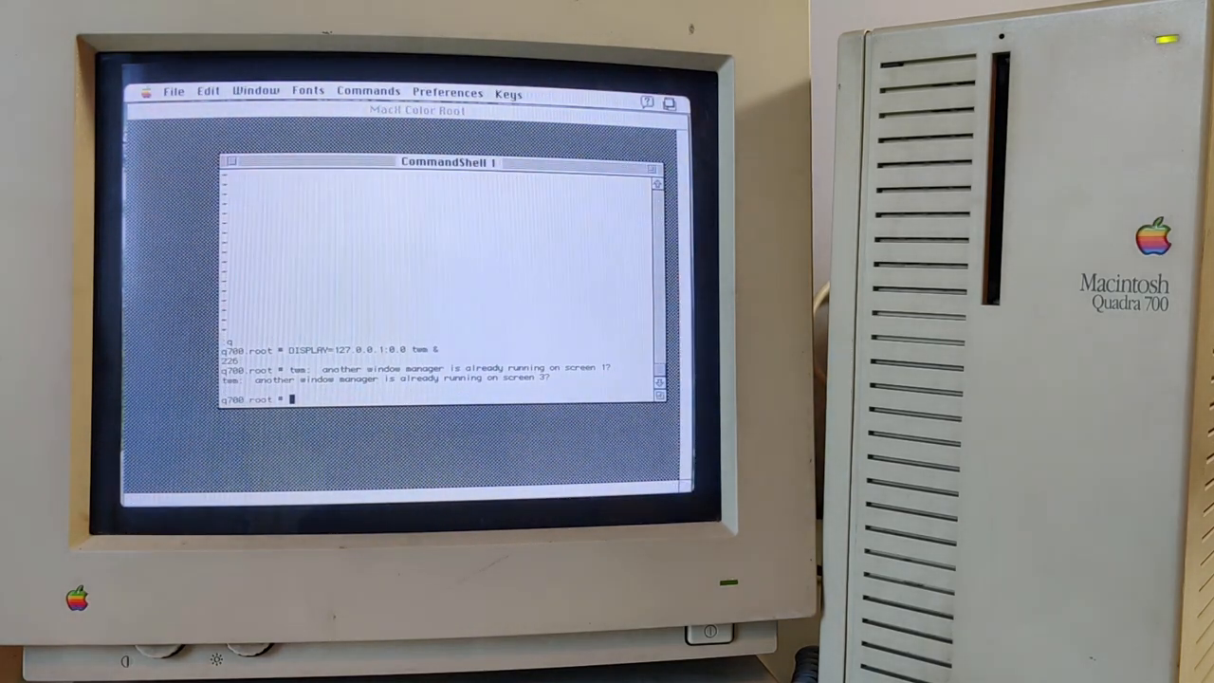
- Launch xeyes with DISPLAY=127.0.0.1:0.0 on the MacX display
type("xeyes")
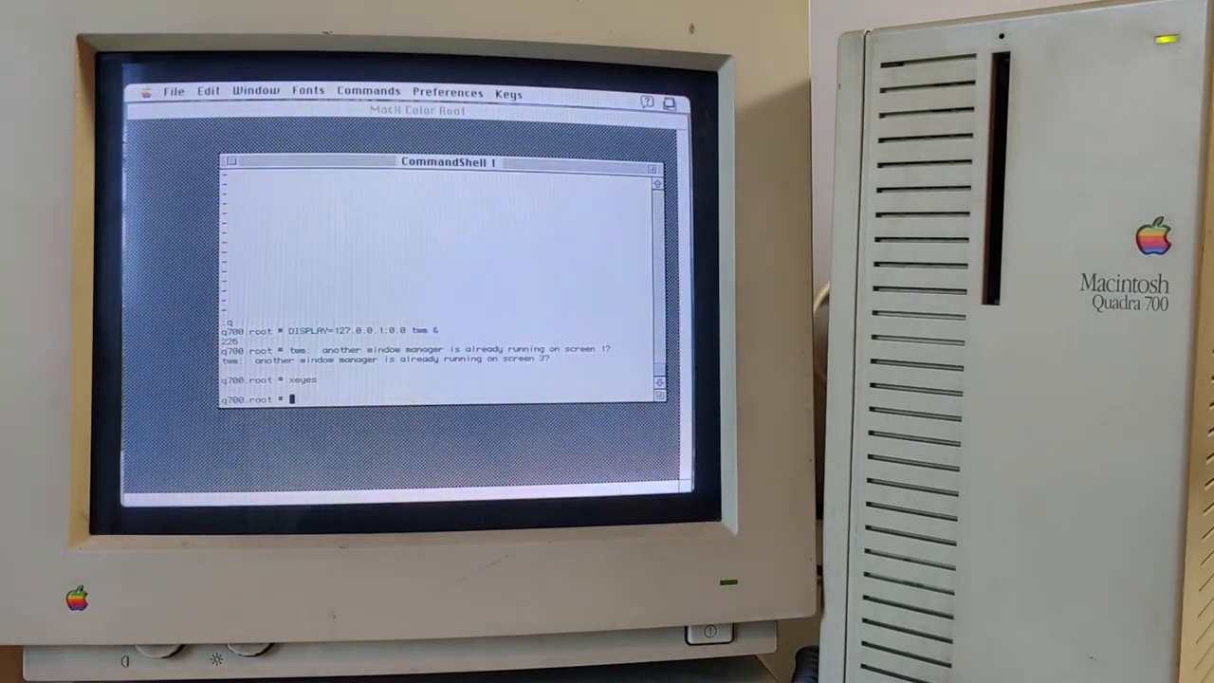
type("DISPLAY")
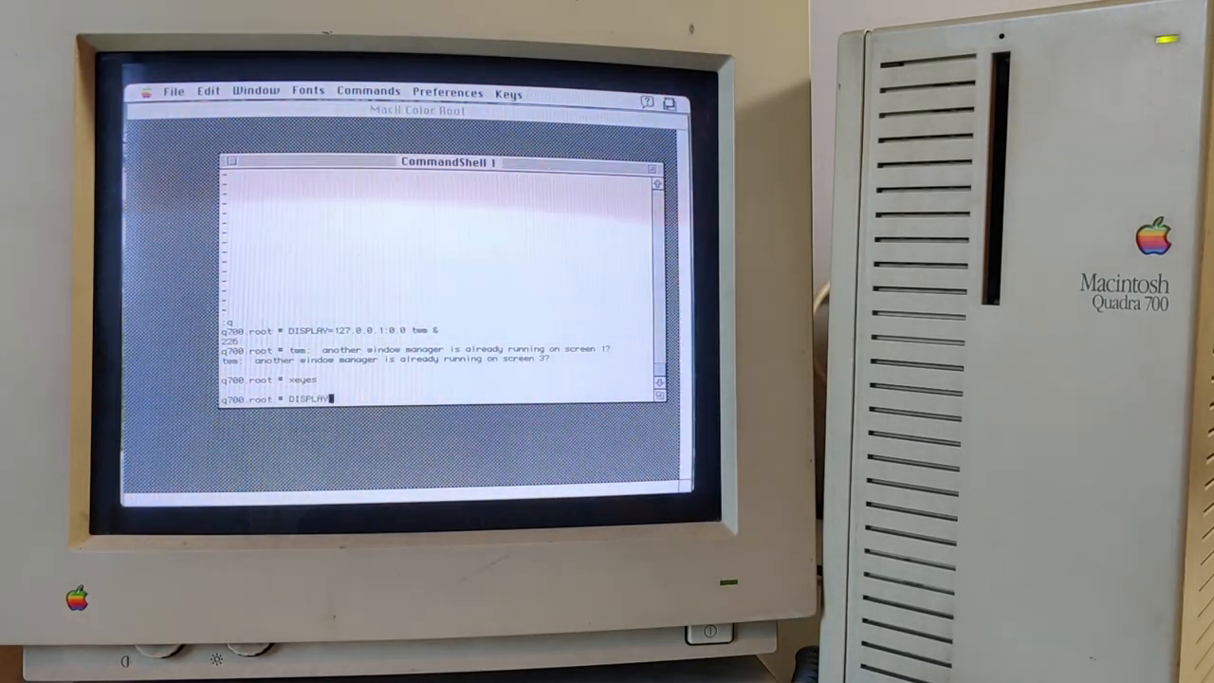
type("=127")
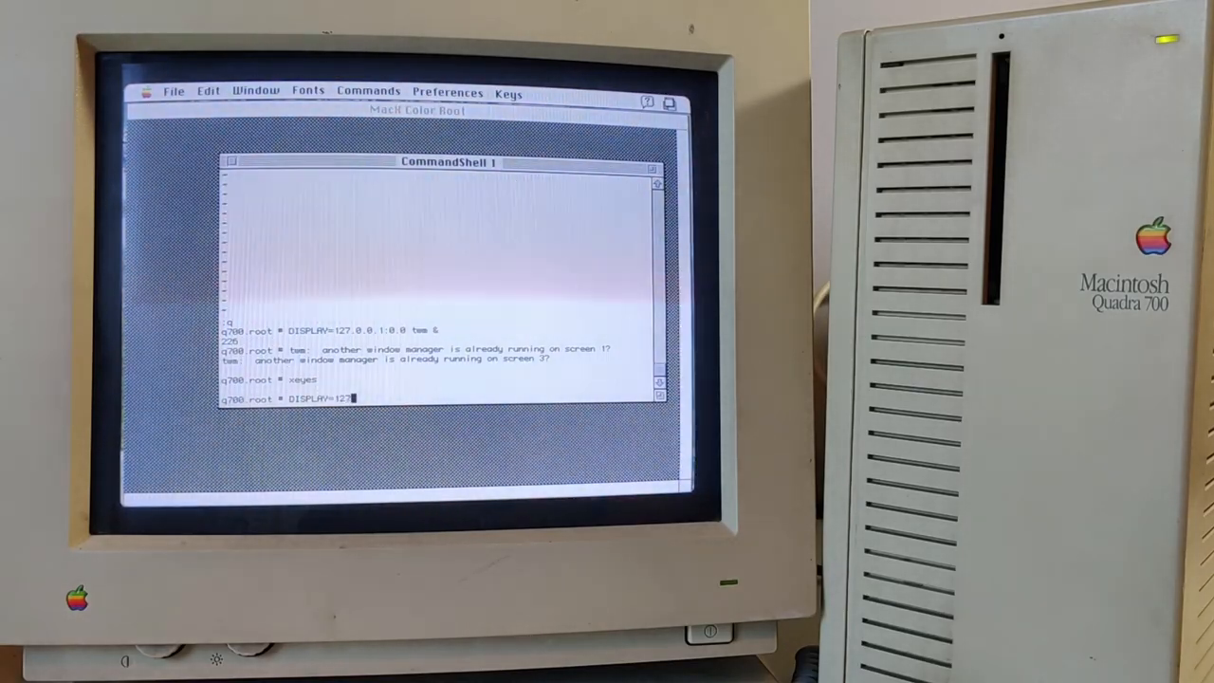
type(".0.0.1:0.0")
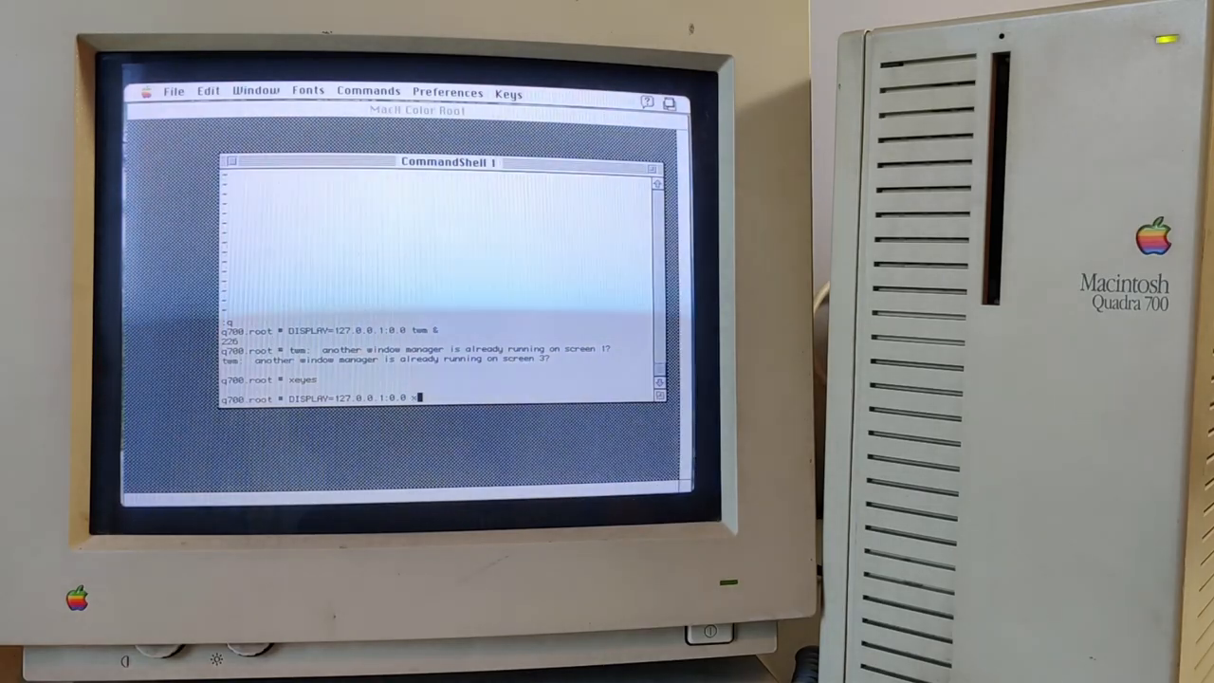
type("xeyes")
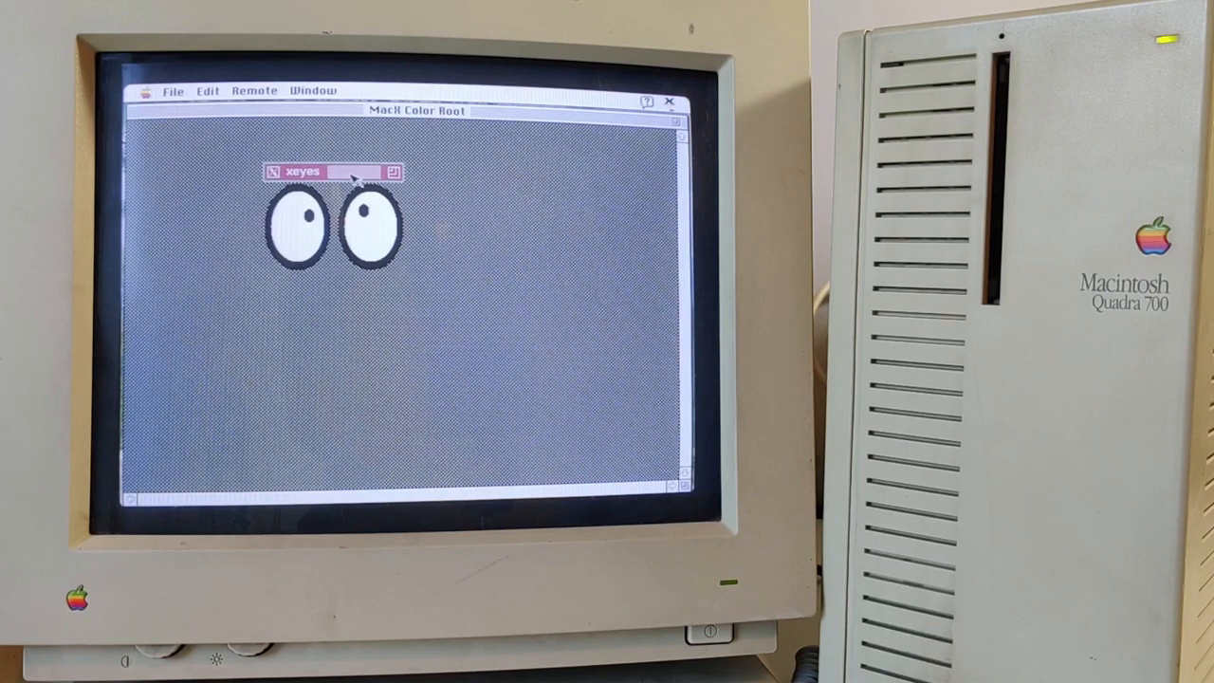
- Drag the xeyes window's corner so the eyes fill much of the root window
left_click_drag(396, 173, 593, 408)
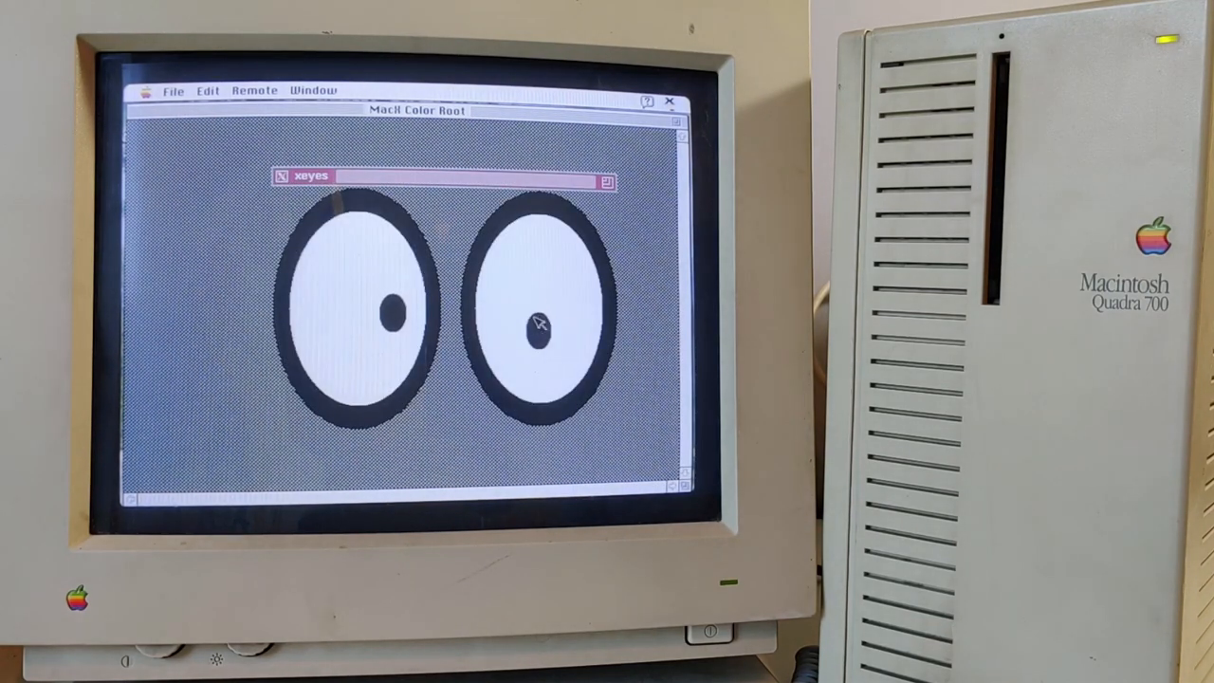
mouse_move(375, 285)
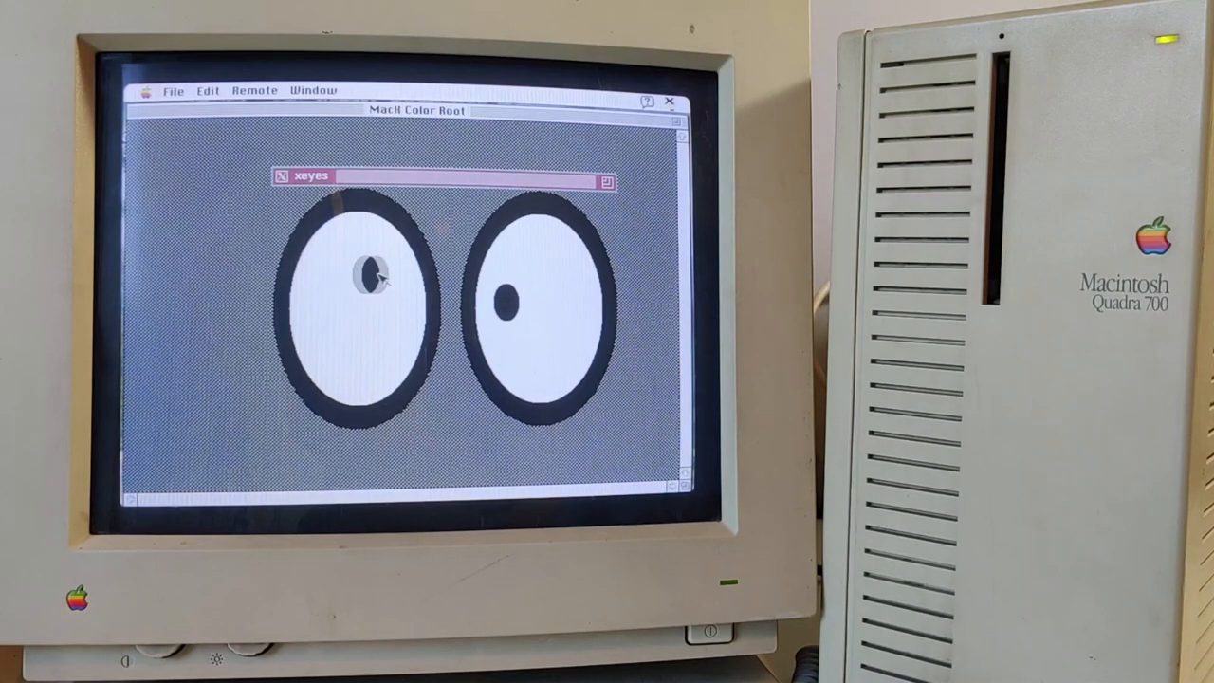
mouse_move(527, 327)
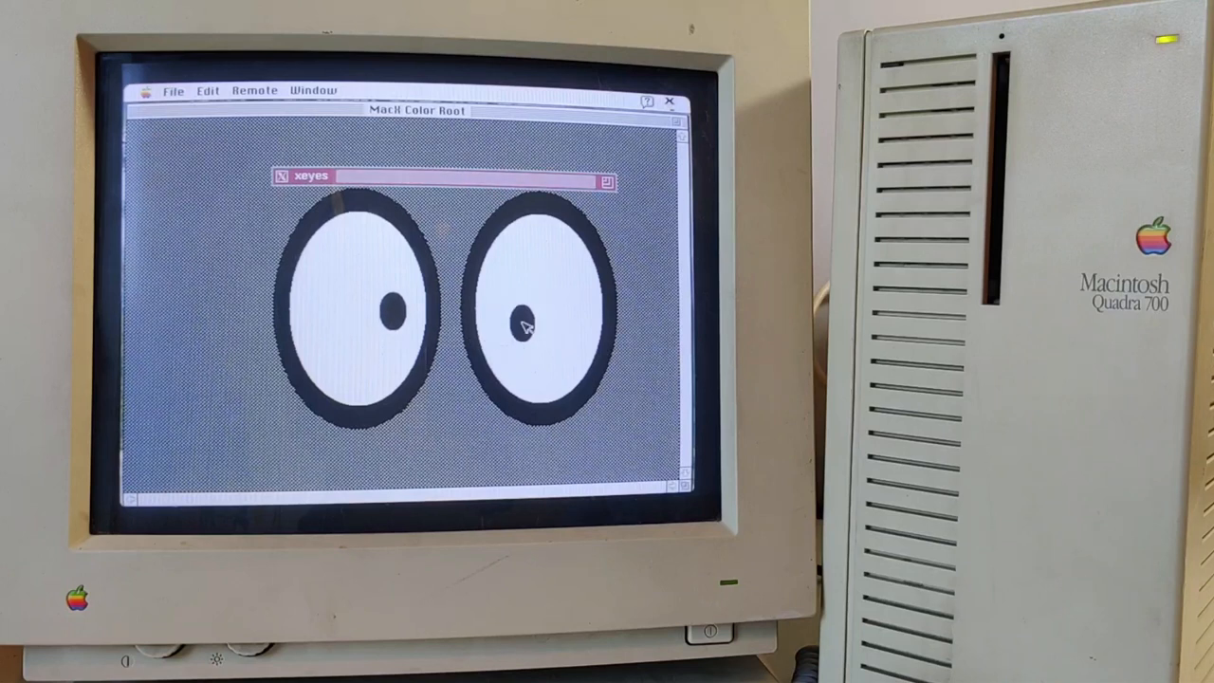
mouse_move(484, 294)
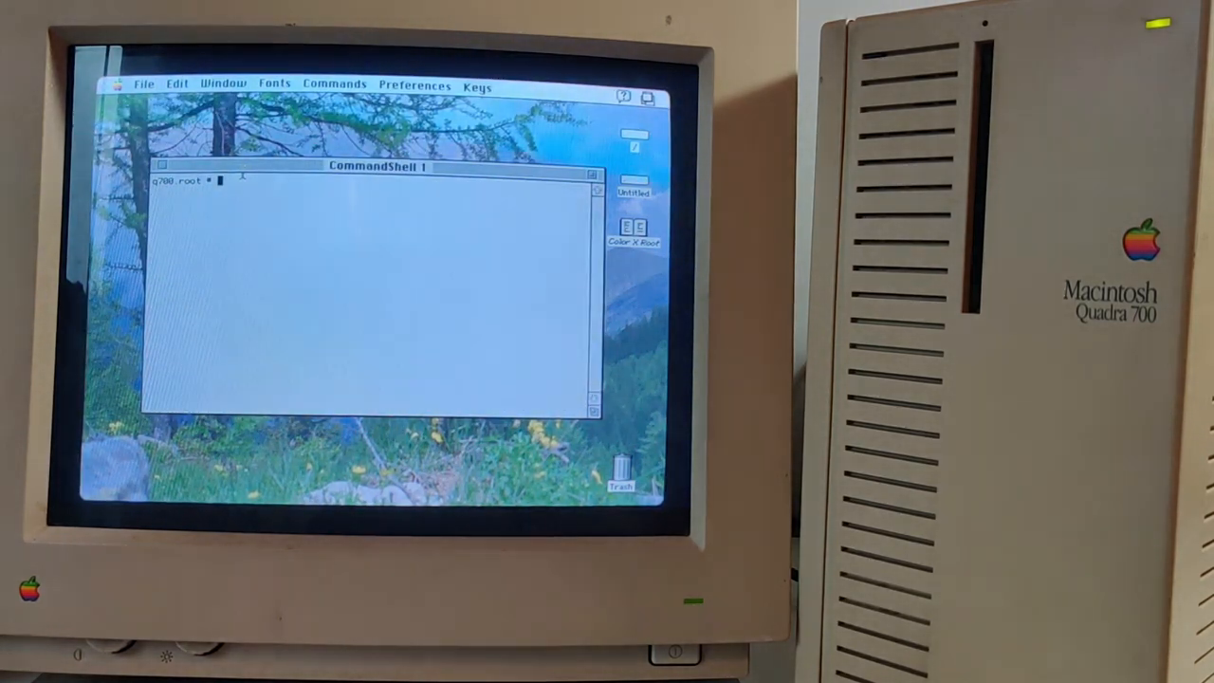
- Open /etc/inittab in vi from the root shell prompt
type("vi")
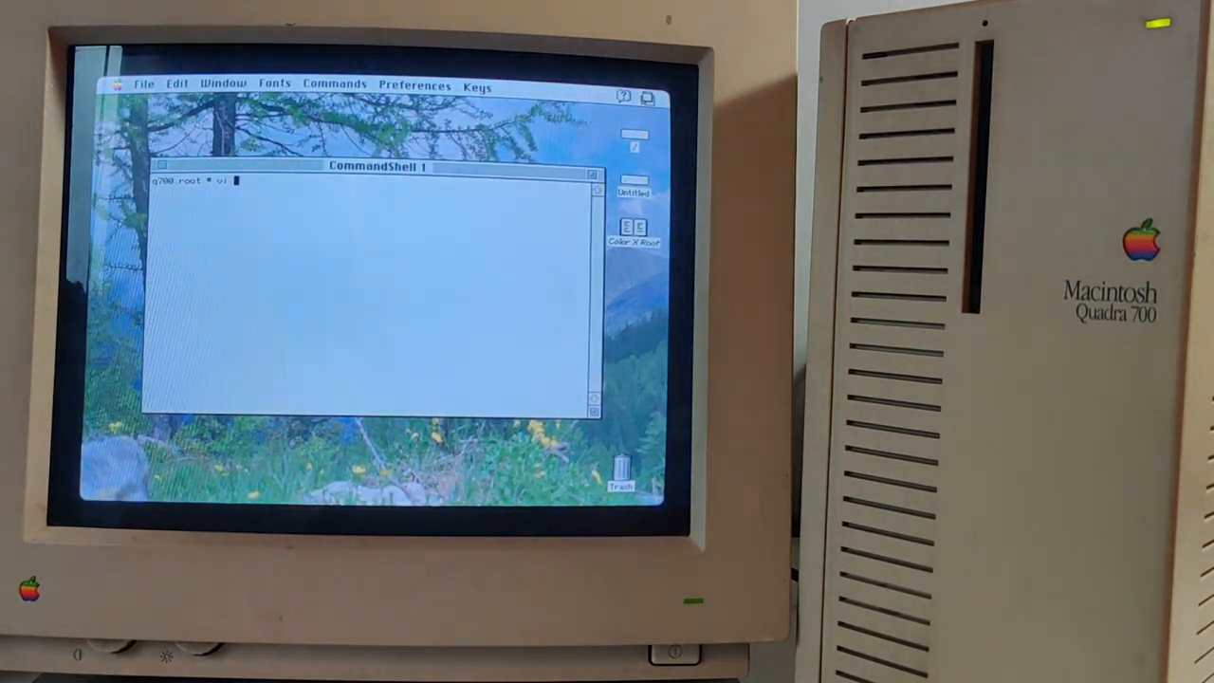
type("/etc/")
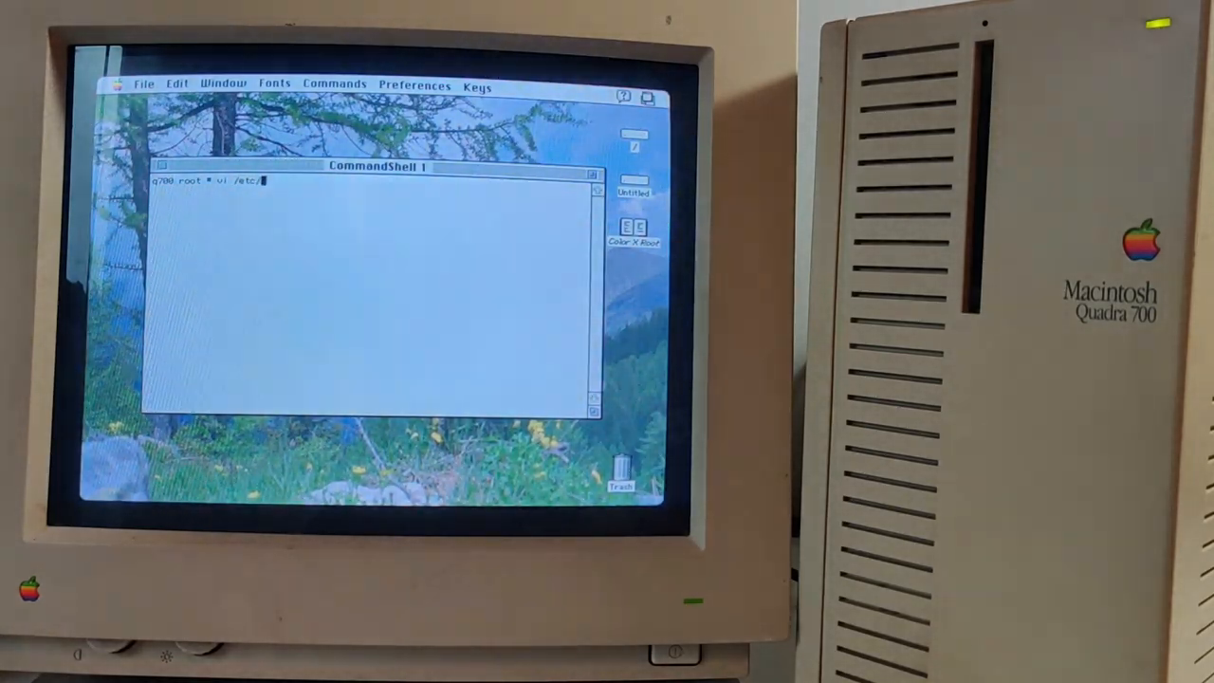
type("inittab")
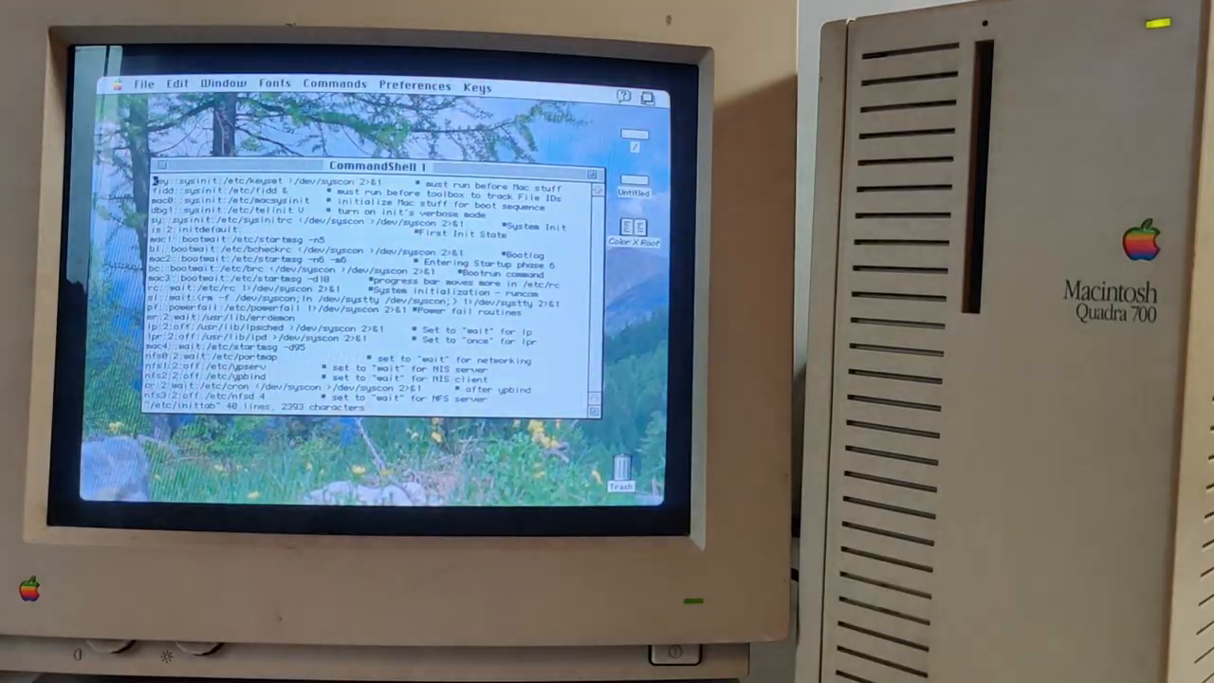
- Scroll through inittab's getty entries, then run init q to reload init
scroll("down", 3)
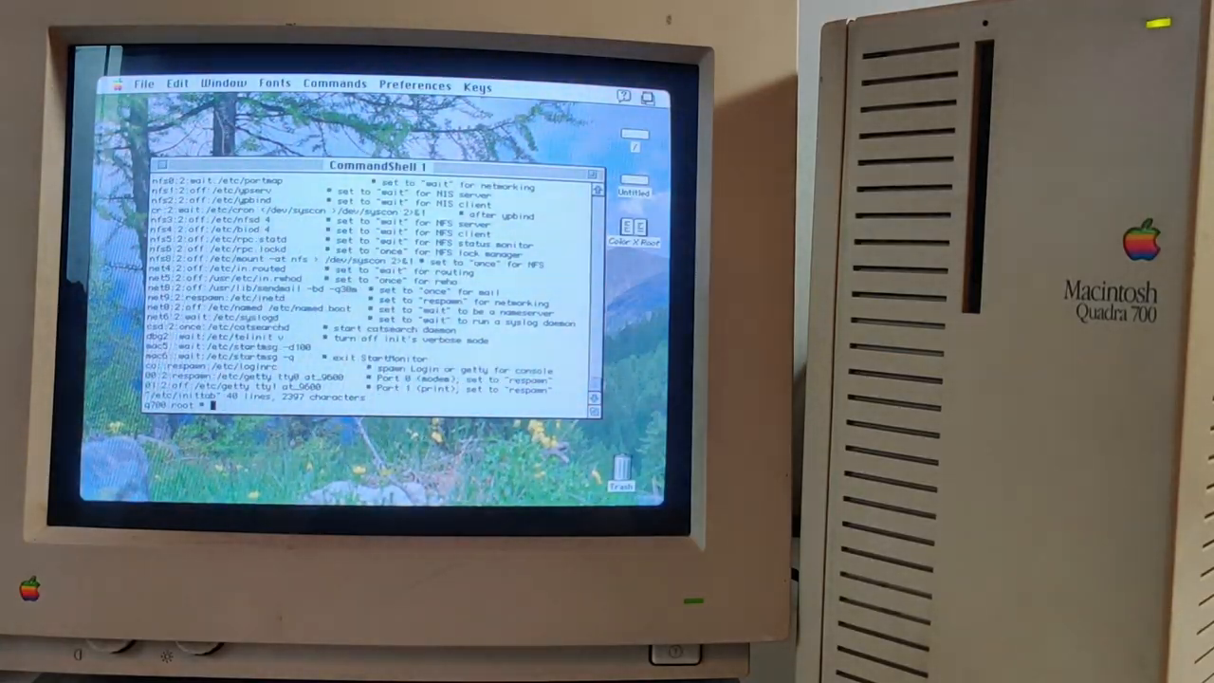
type("init")
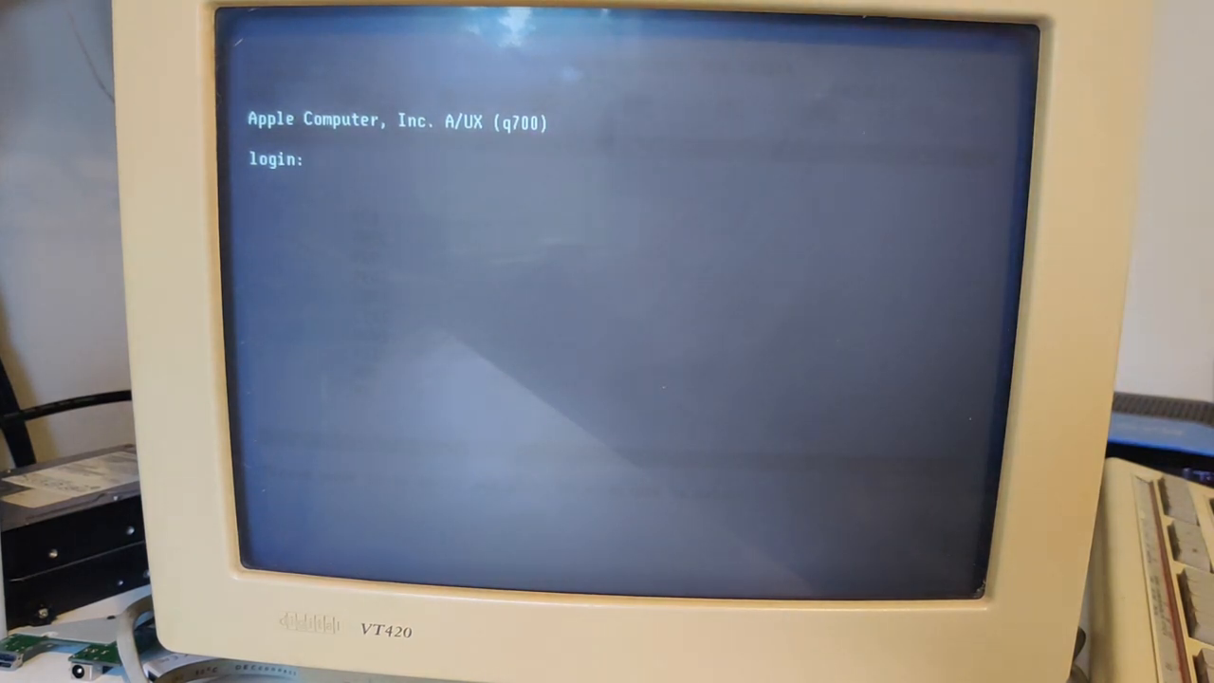
- Log in as root on the VT420 and set the terminal type to vt420
type("root")
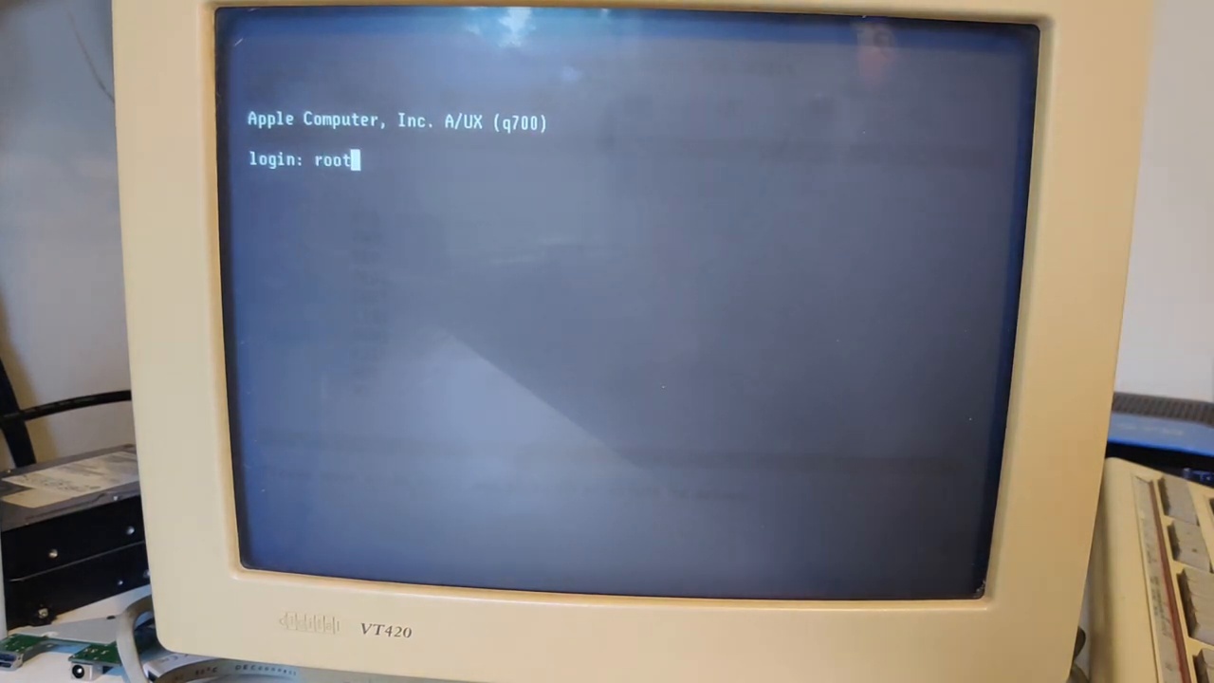
key("enter")
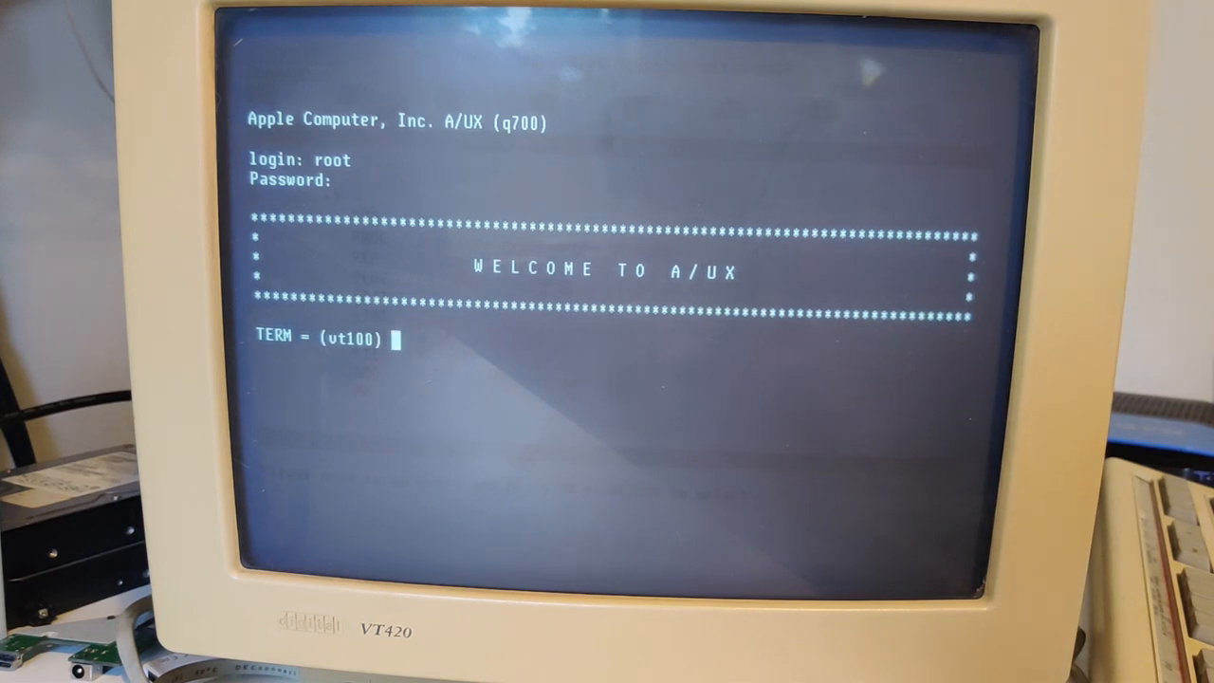
type("vt4")
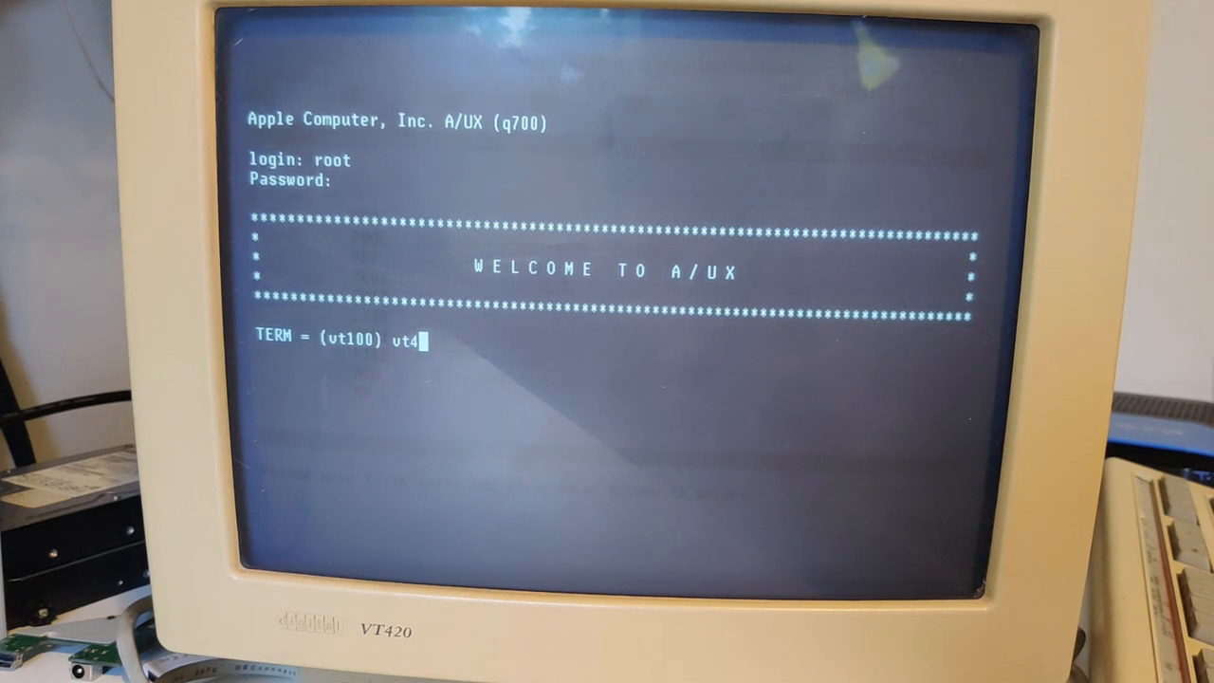
type("20")
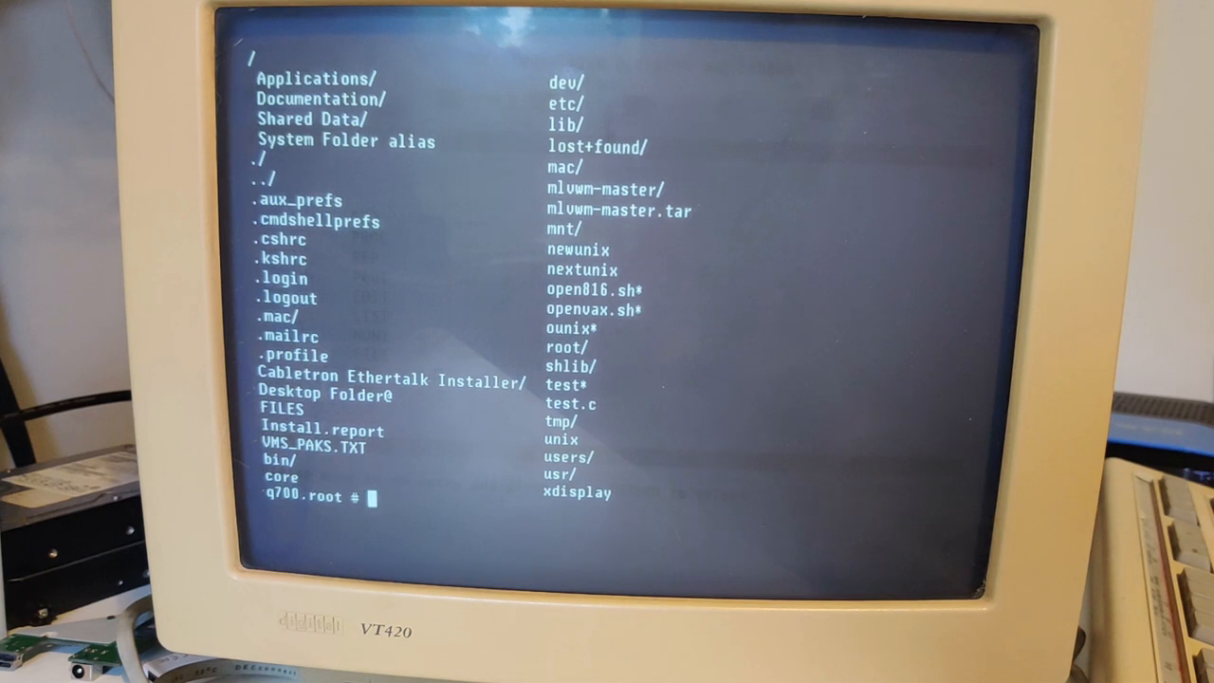
- Start typing the uname command below the root directory listing
type("unam")
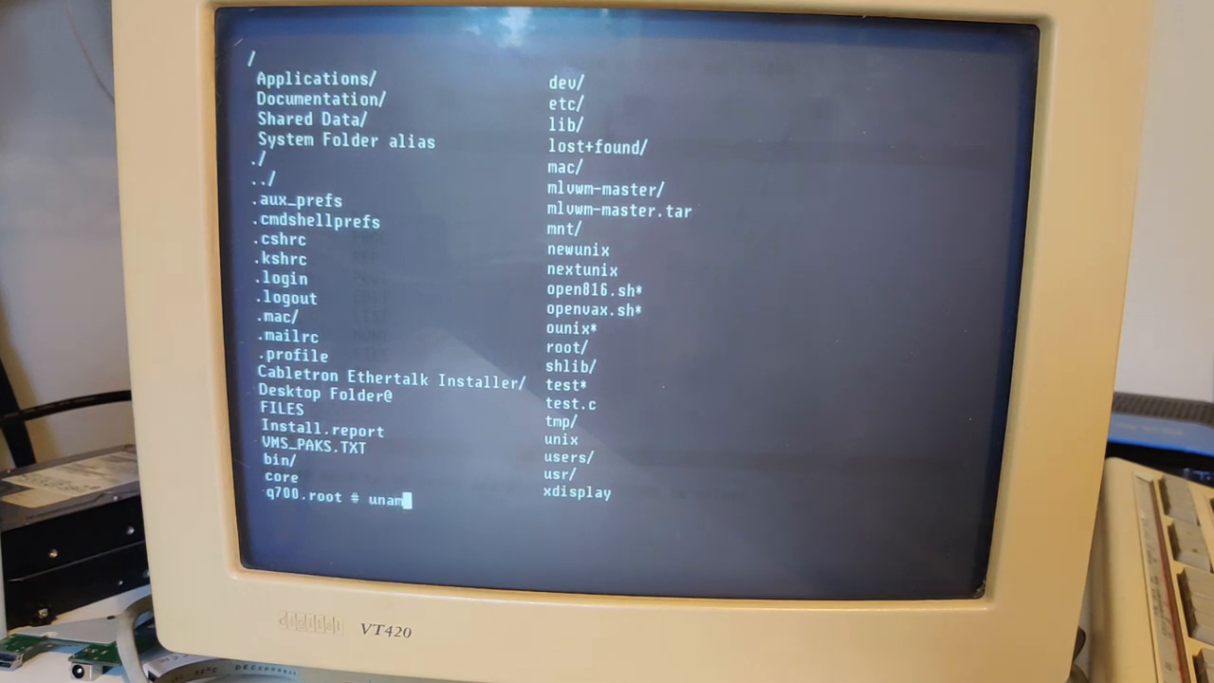